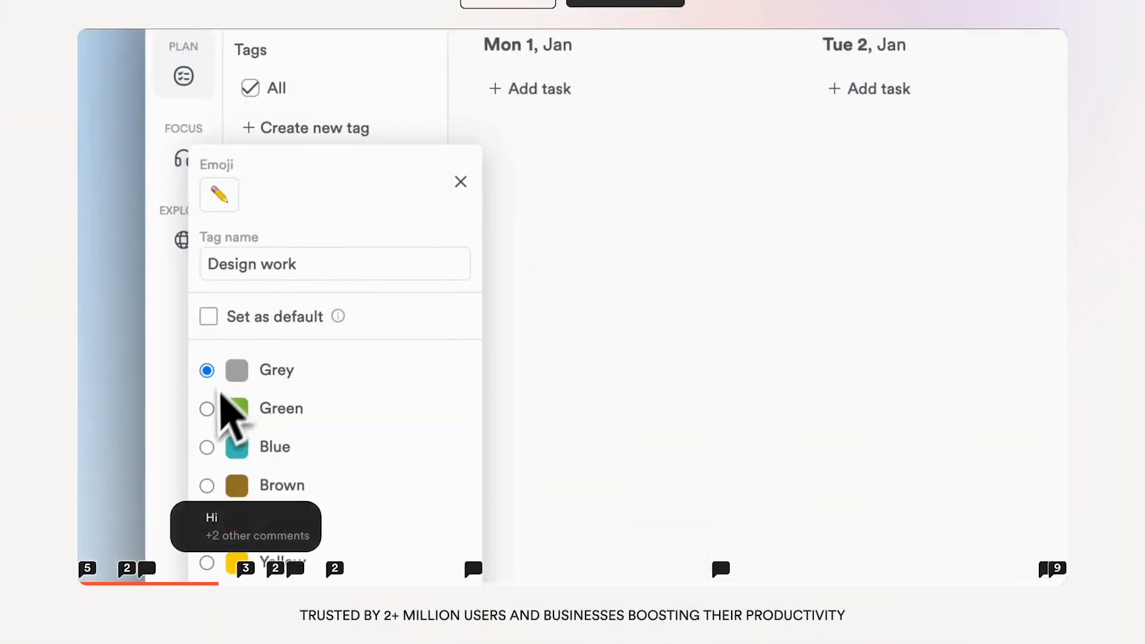
Show the Plan board's week with the Review LifeAt task on Mon 15 Apr, tagged Writing
type("Ema")
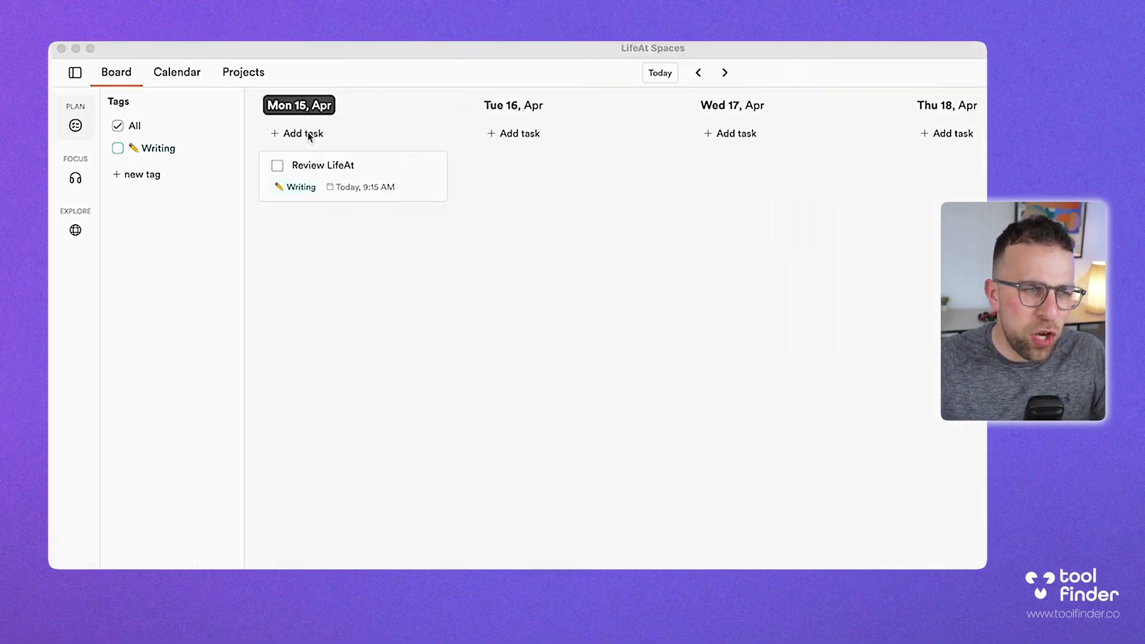
Create a 'Review App' task under Mon 15 Apr with the Writing tag
left_click(303, 133)
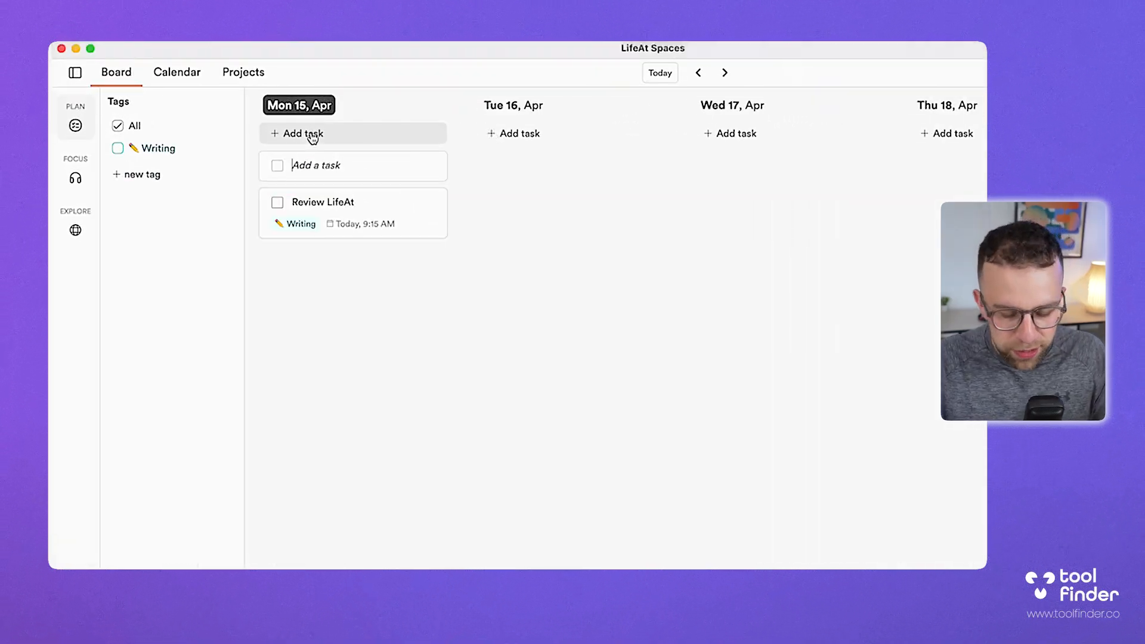
type("Review App")
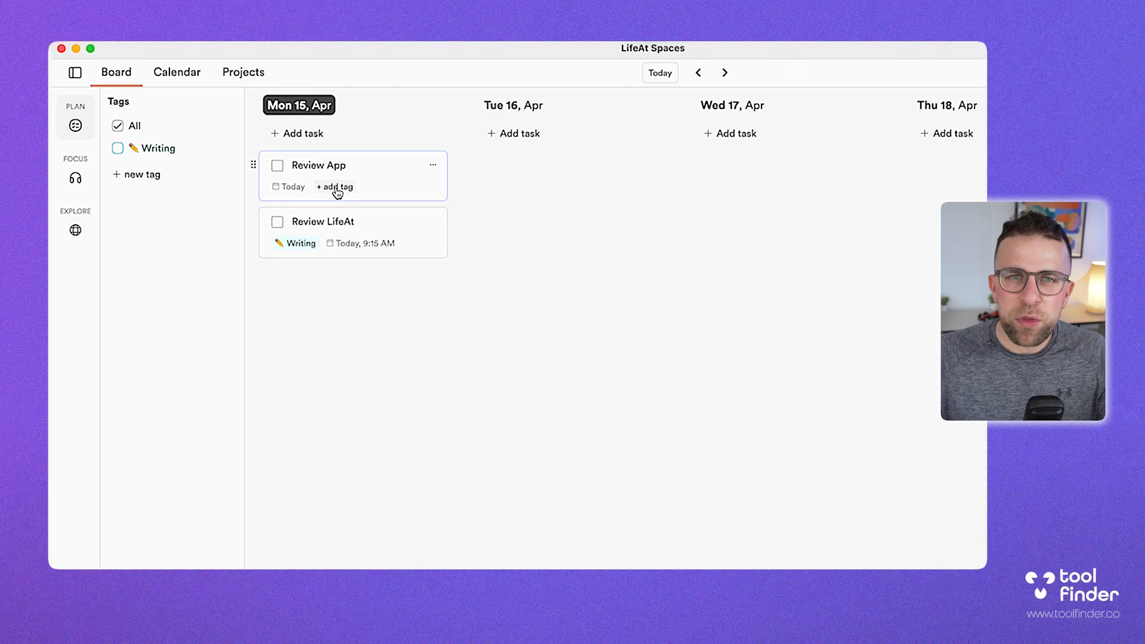
left_click(334, 186)
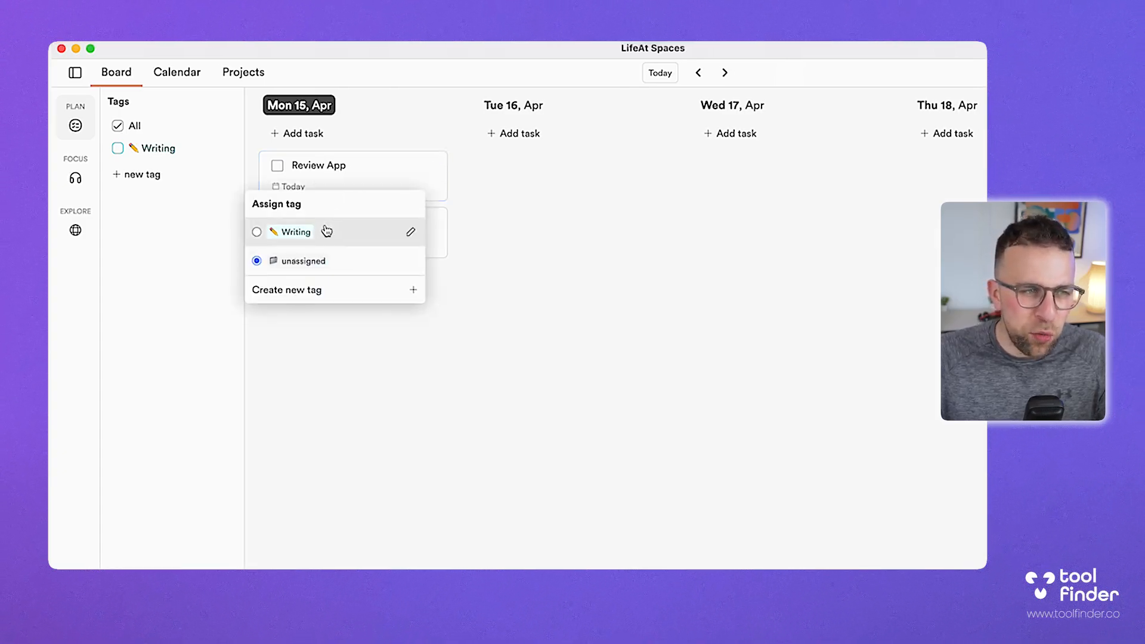
left_click(295, 231)
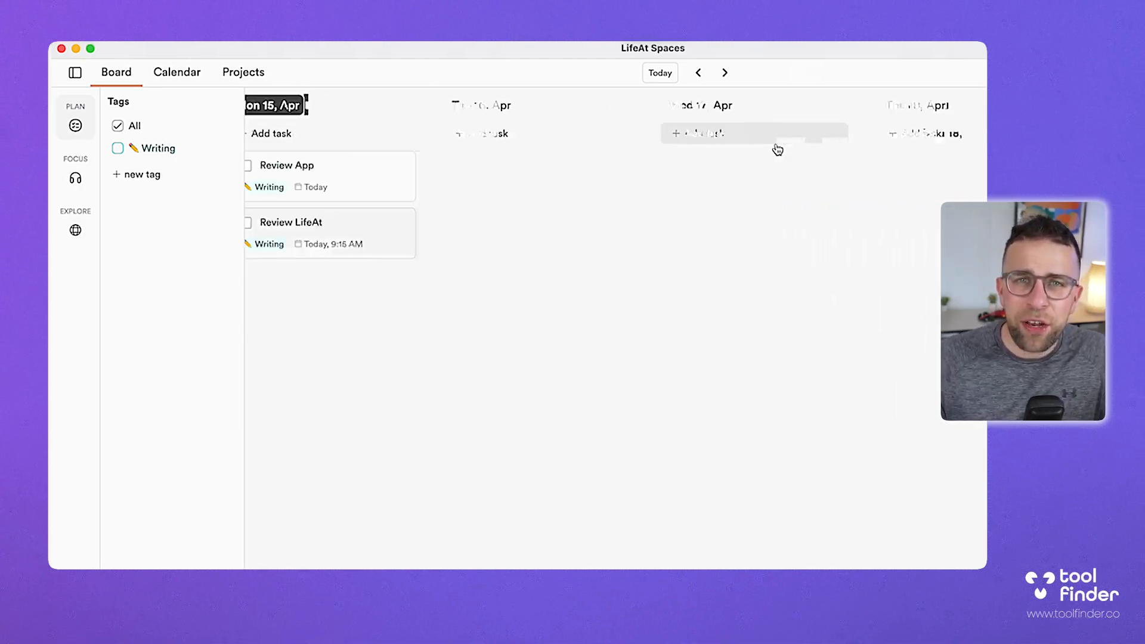
Show today's schedule beside the board and drag Review App onto 12:30 PM
left_click(912, 61)
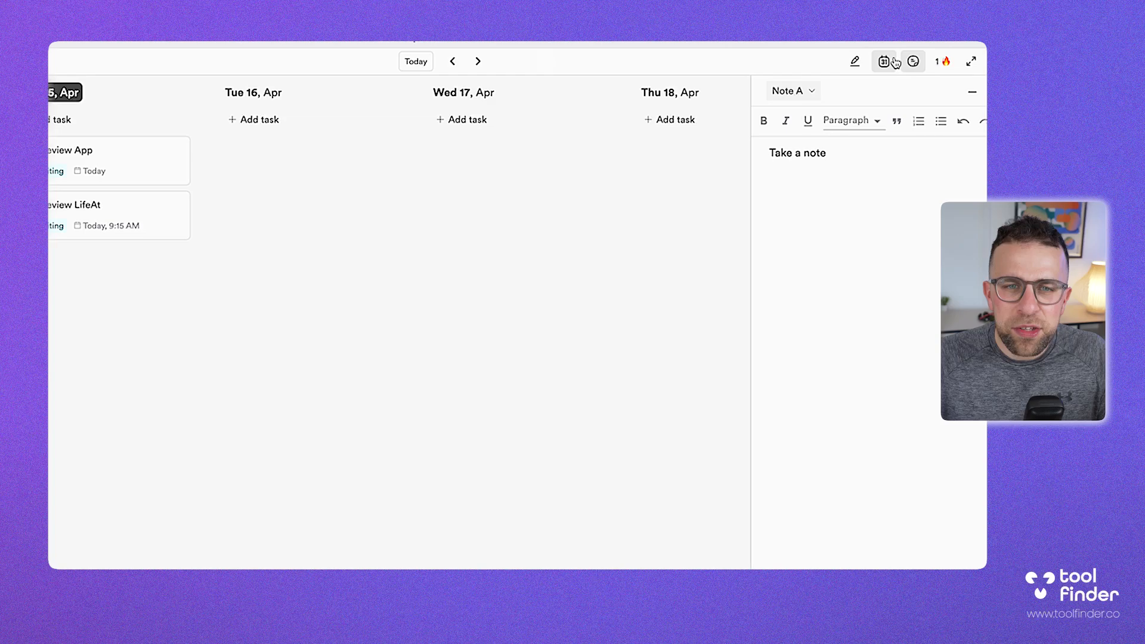
left_click(883, 61)
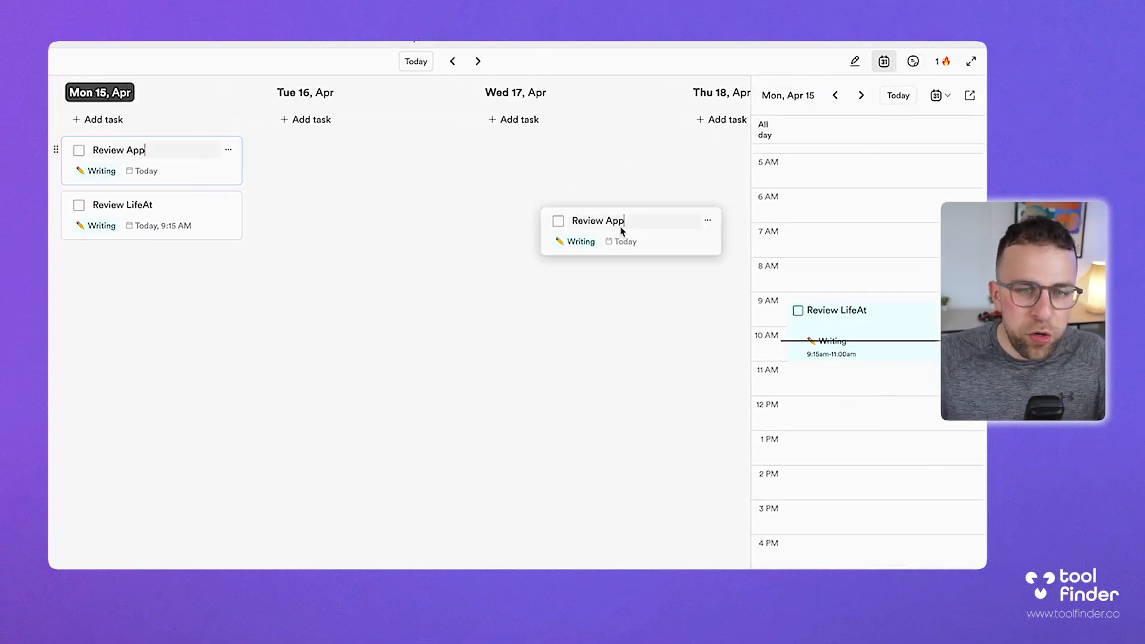
left_click_drag(630, 221, 829, 422)
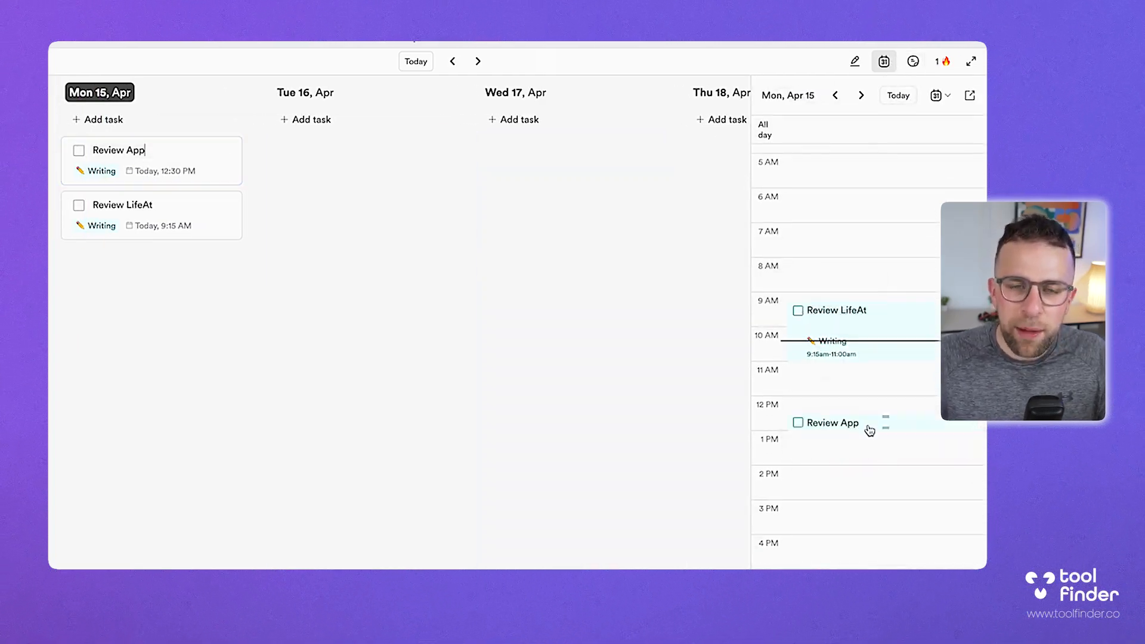
mouse_move(891, 460)
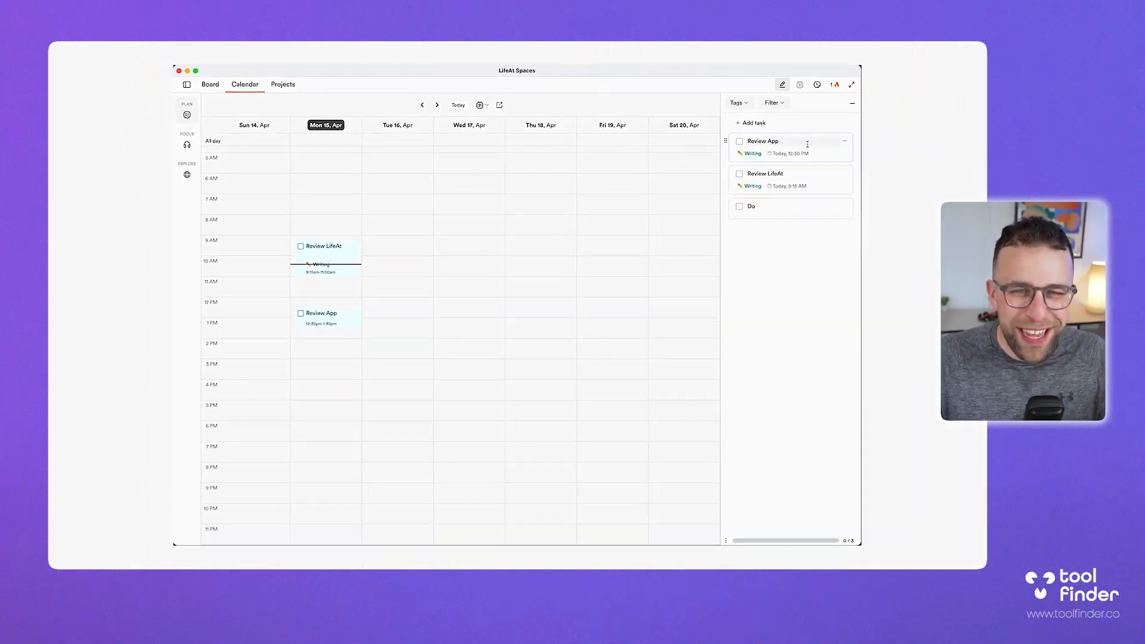
Drag the Review App event to Tuesday 16 April at 10:00 AM in week view
left_click_drag(325, 318, 394, 263)
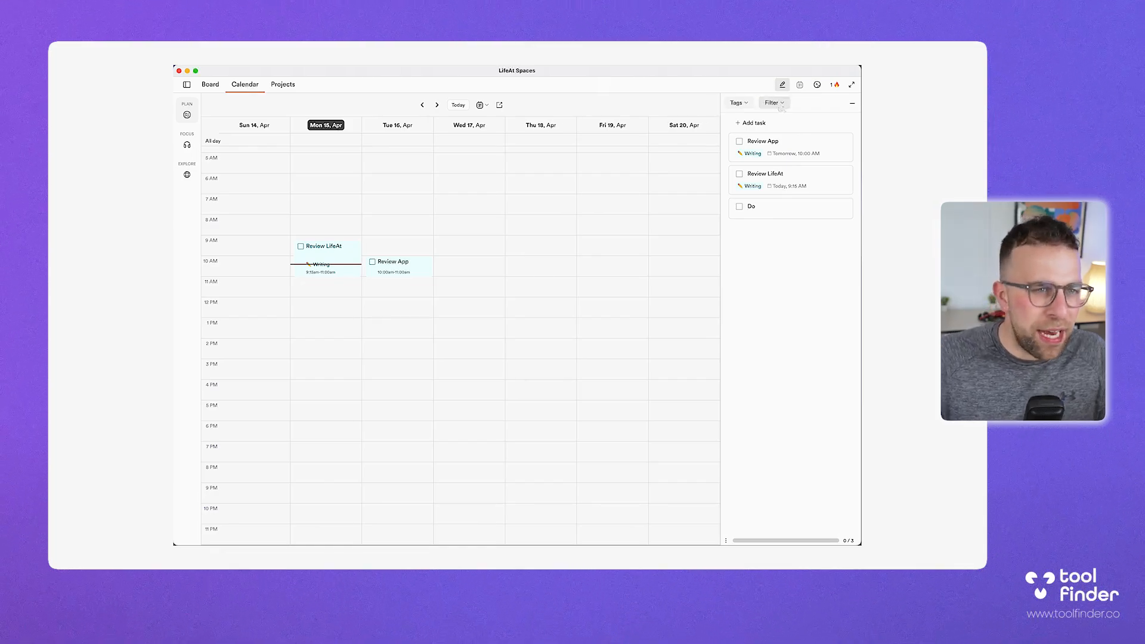
left_click(479, 105)
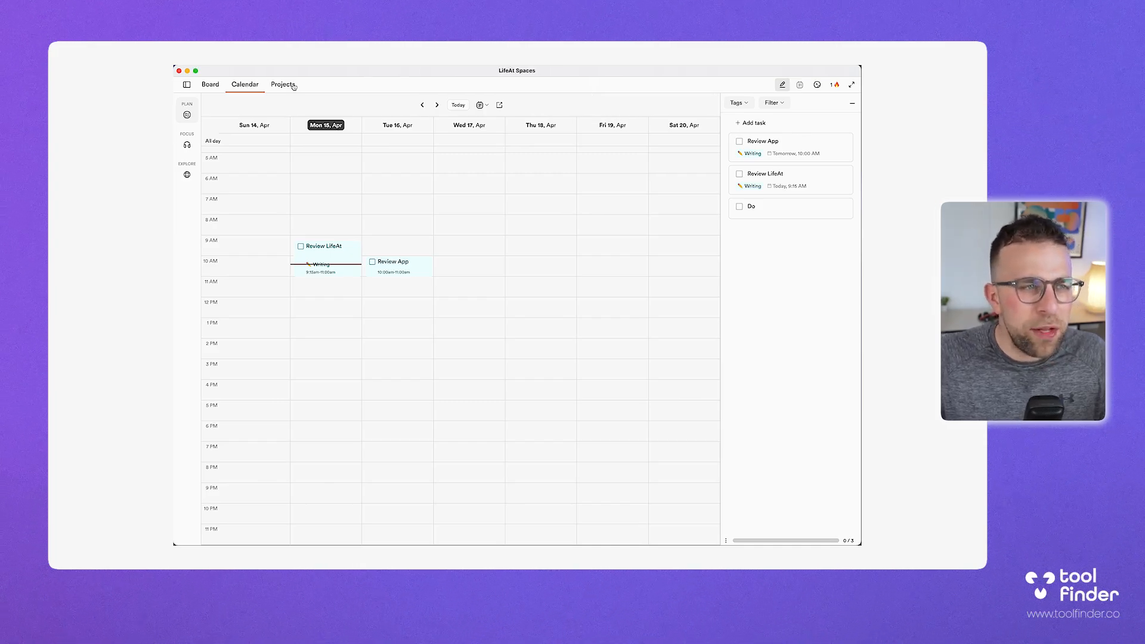
Look over the Projects early-access page, then go back to the planner board
left_click(282, 84)
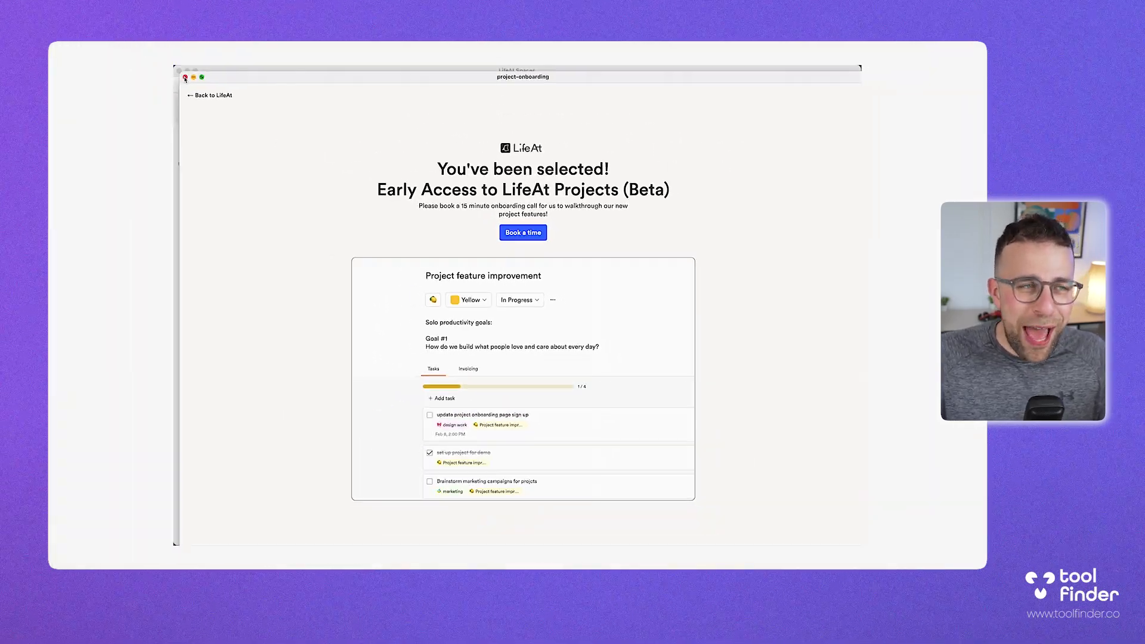
left_click(209, 95)
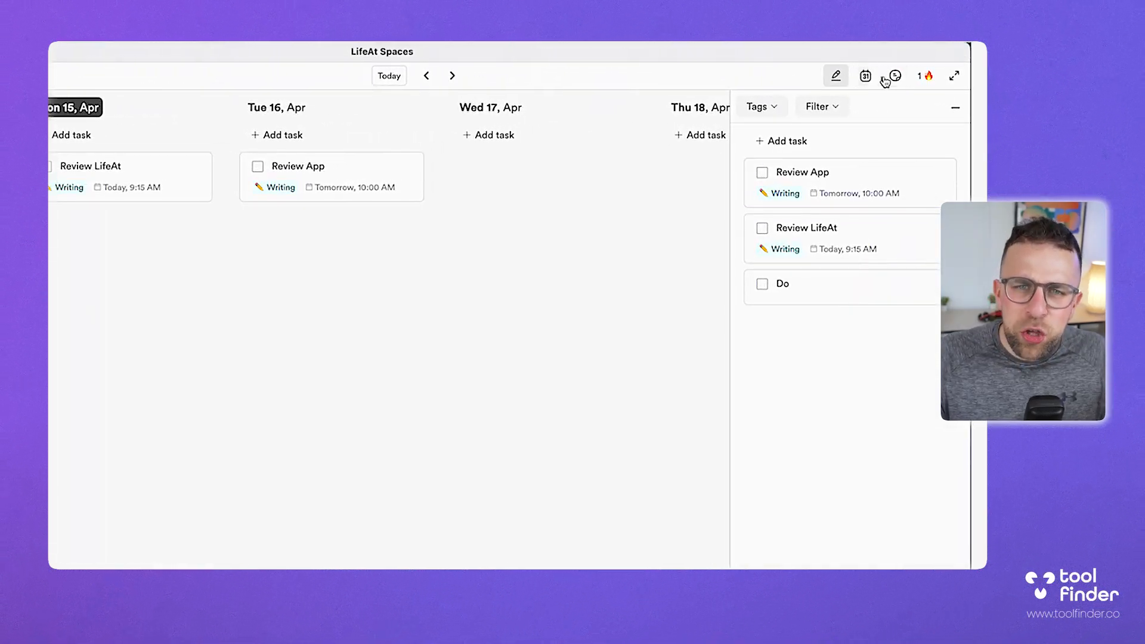
Switch the side panel to the task list, complete 'Do', and delete completed tasks
left_click(882, 76)
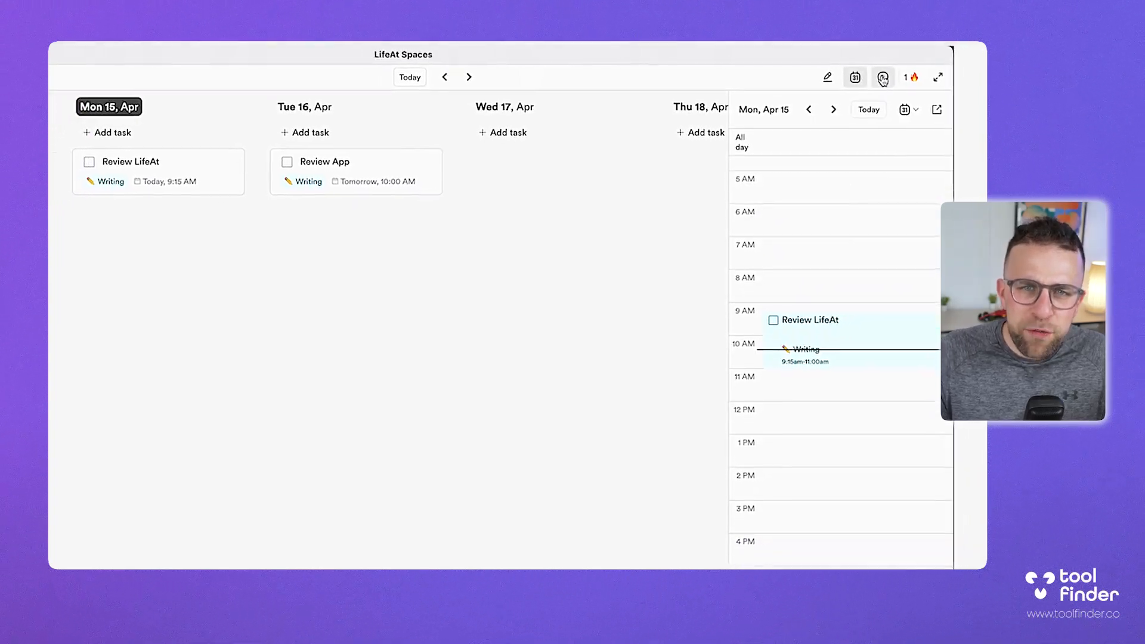
left_click(883, 77)
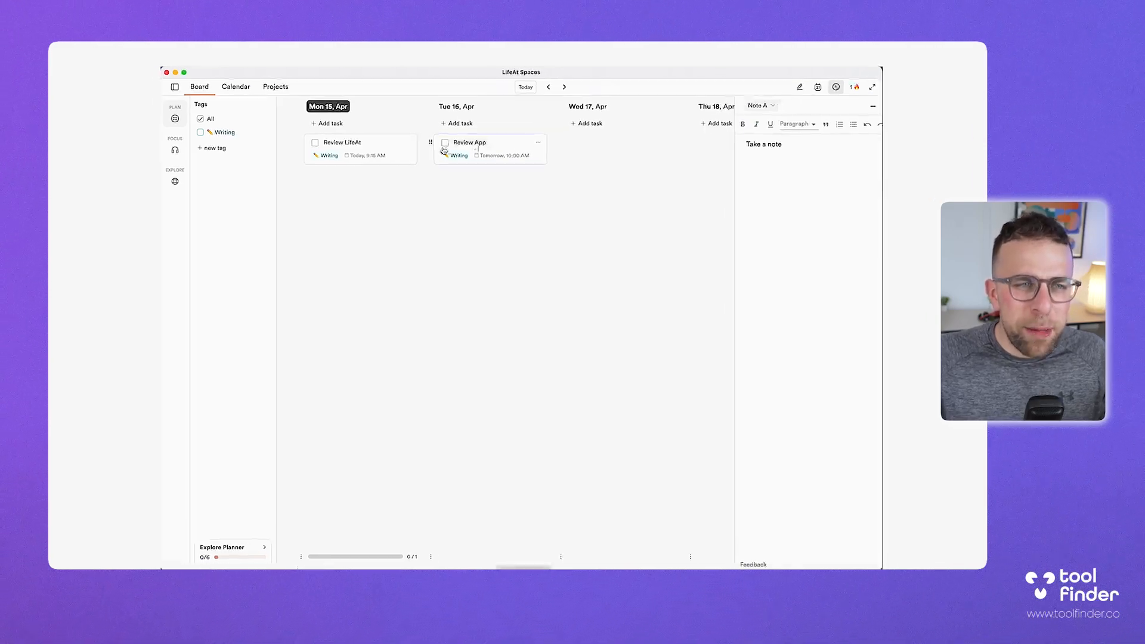
left_click(475, 164)
type("Do")
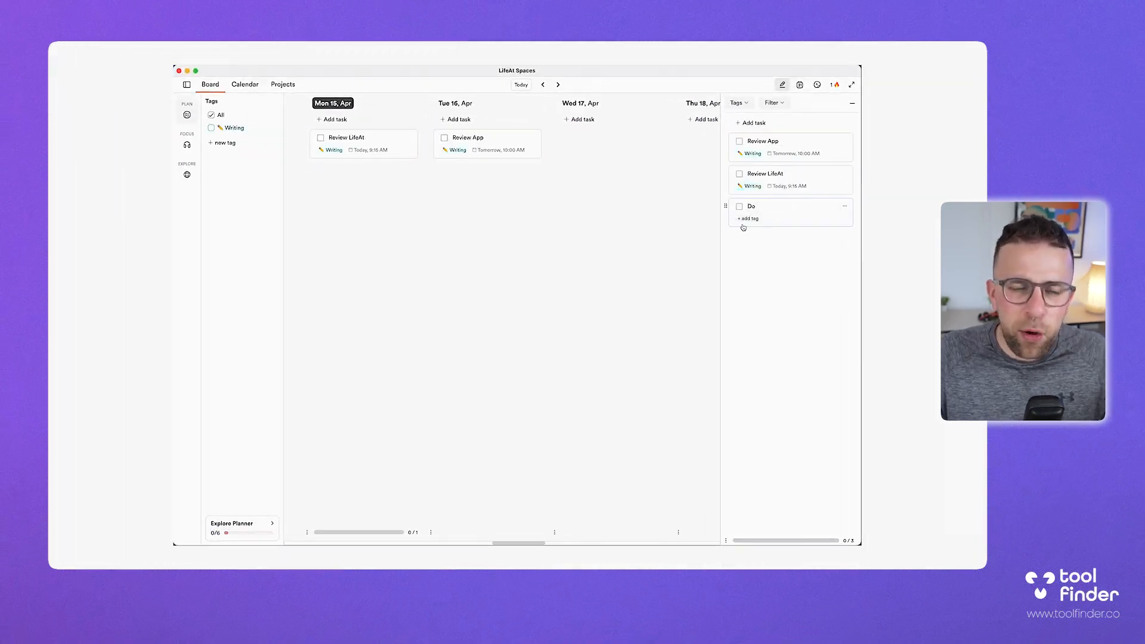
left_click(738, 206)
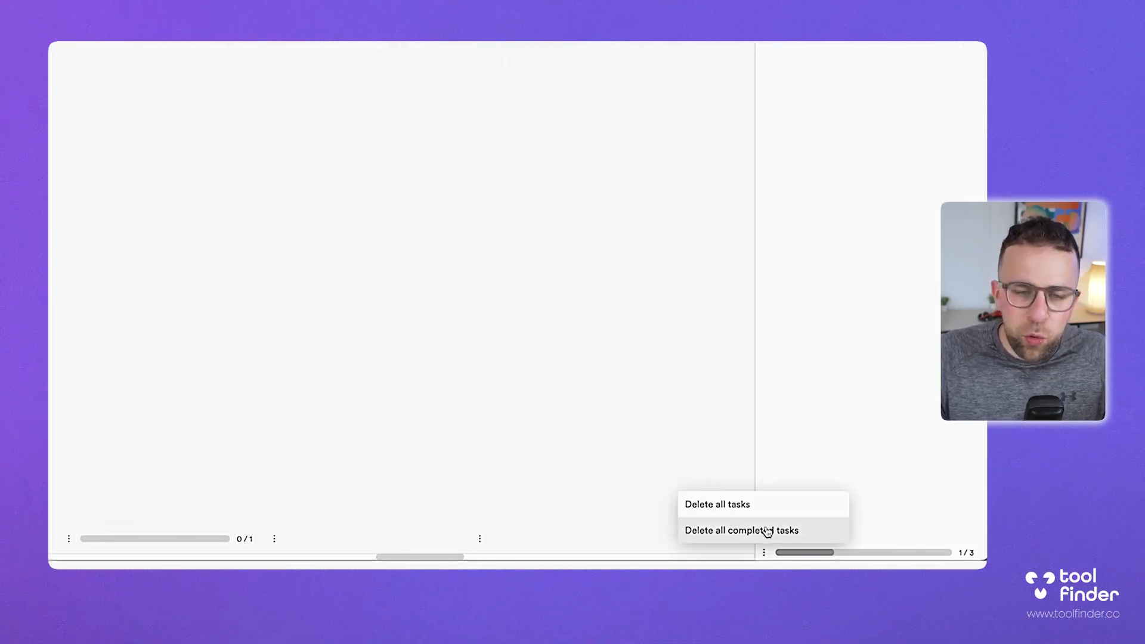
left_click(741, 530)
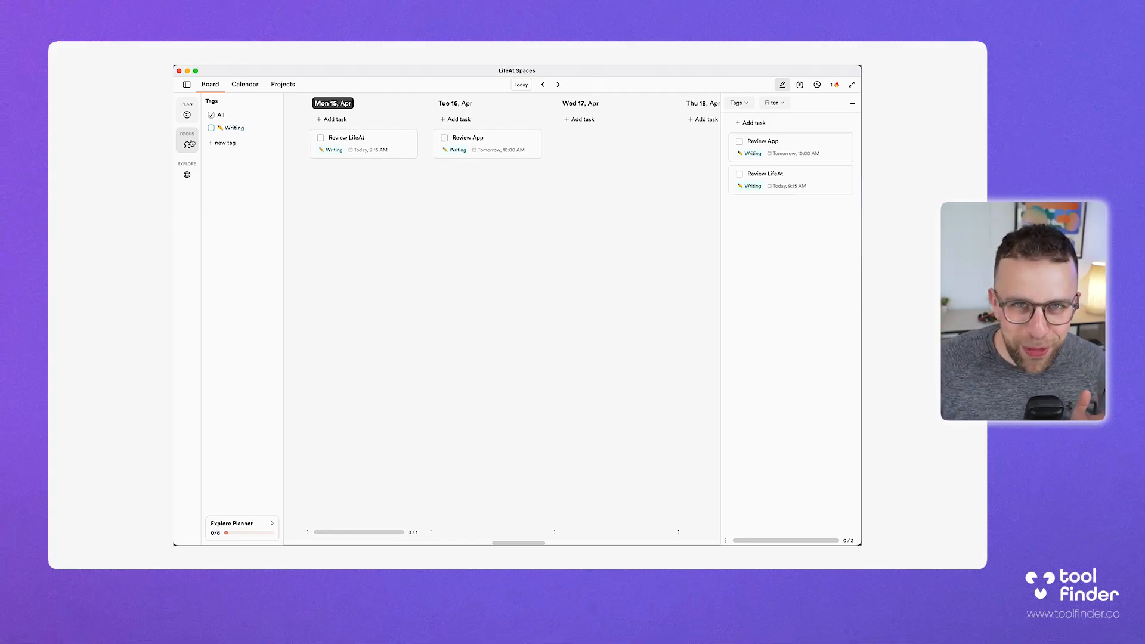
Enter the rainy city Focus room and close its media, timer, soundboard and notes widgets
left_click(186, 142)
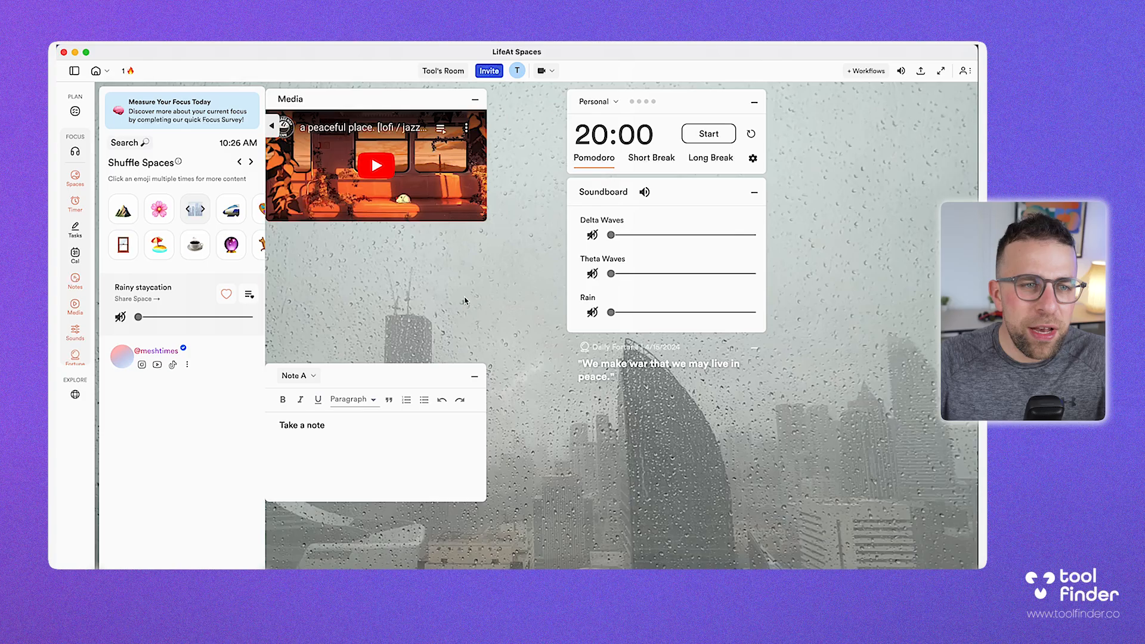
left_click(478, 102)
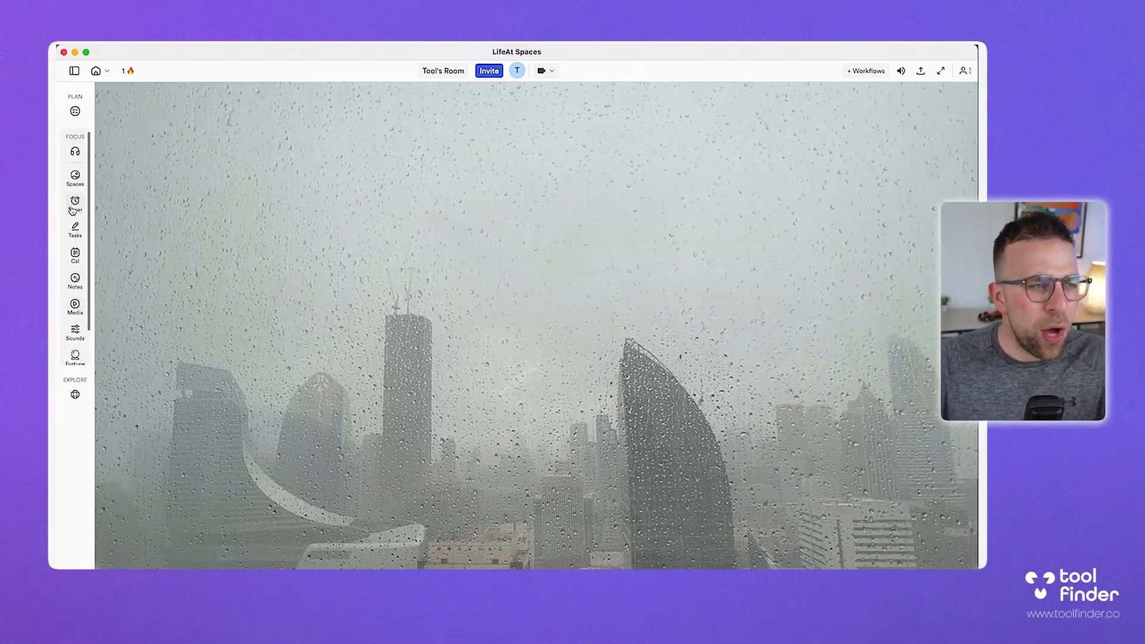
Start, pause and resume the 20-minute pomodoro, placing Review App details beside the timer
left_click(74, 200)
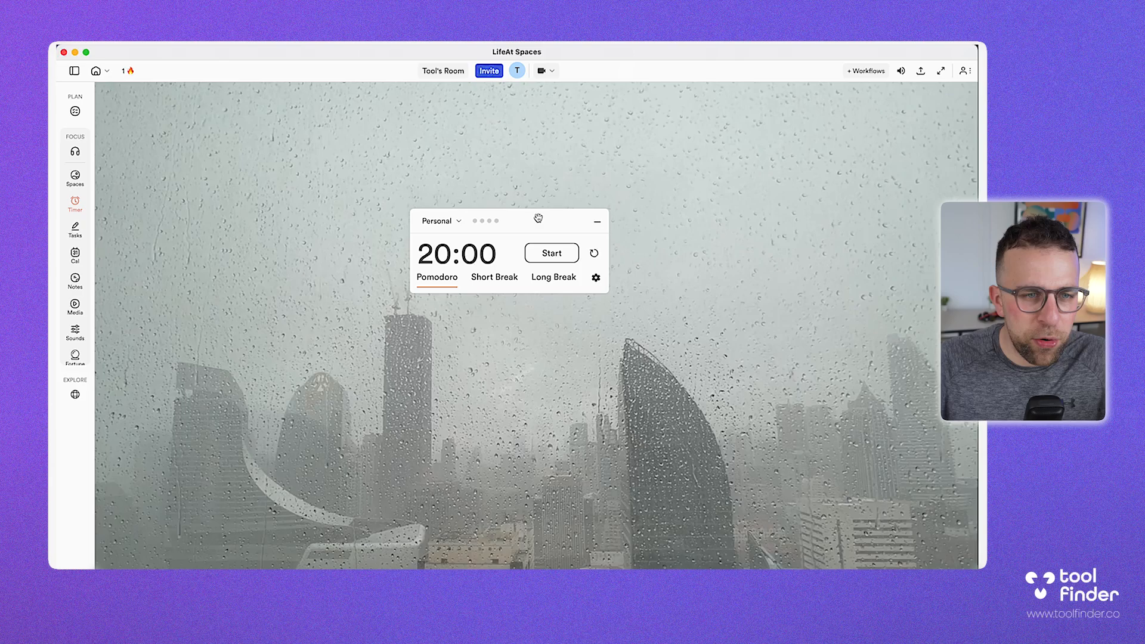
left_click(550, 253)
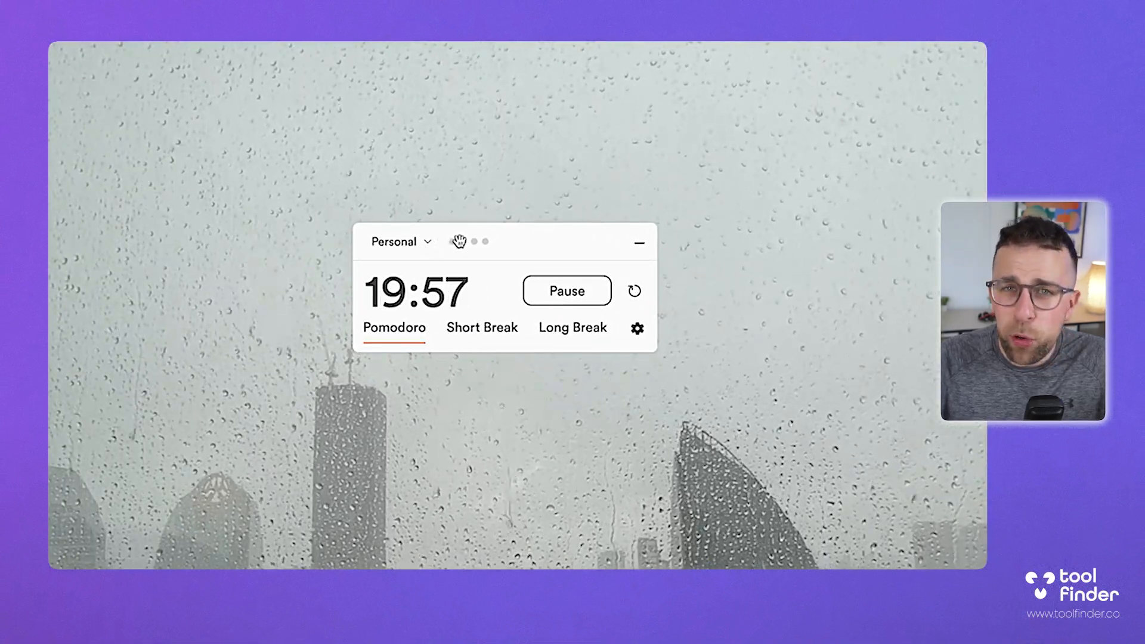
left_click(566, 291)
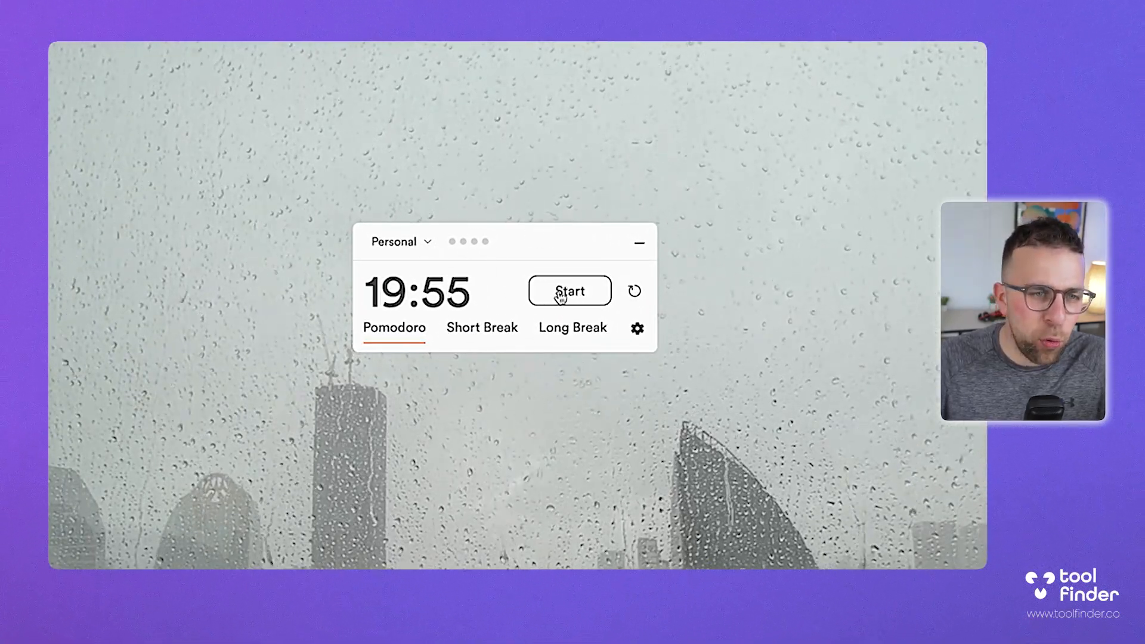
left_click(569, 291)
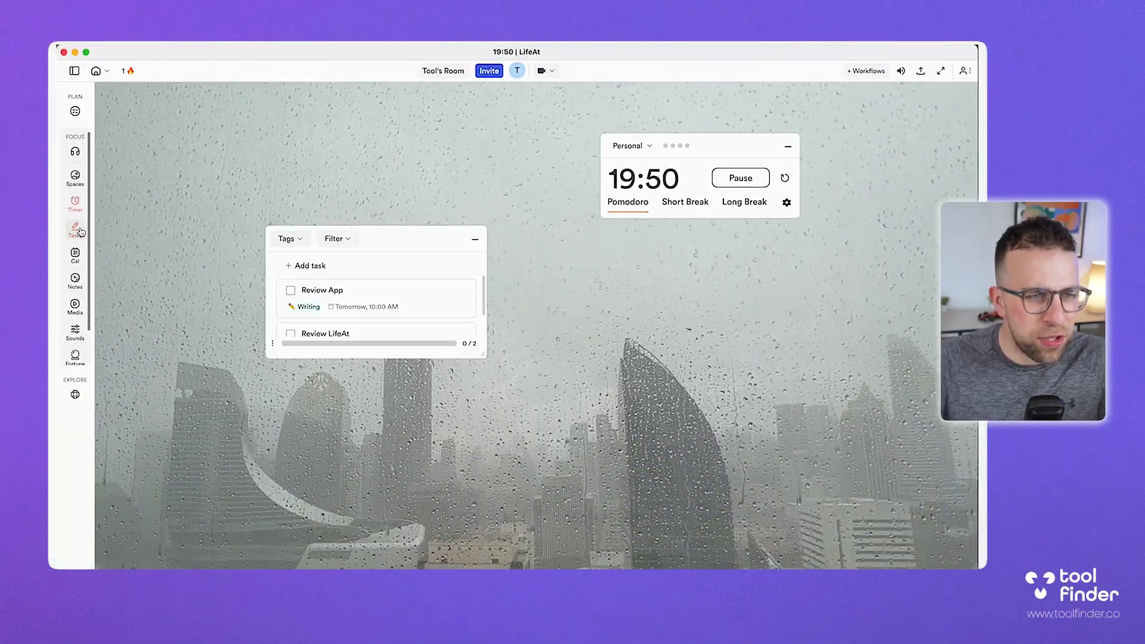
left_click(323, 289)
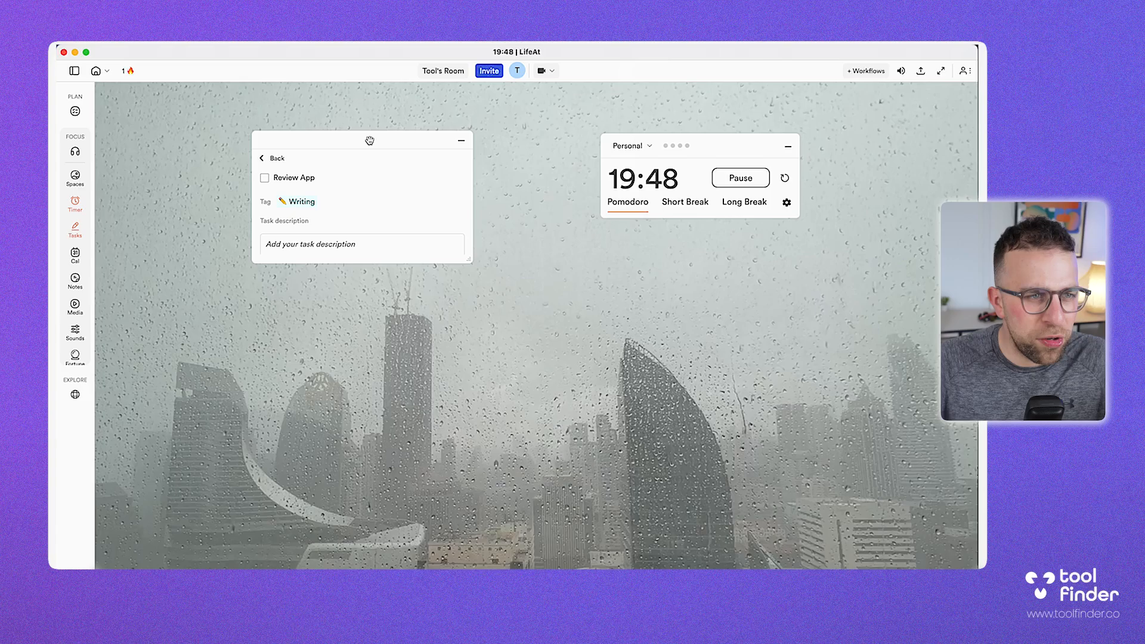
left_click_drag(370, 139, 482, 142)
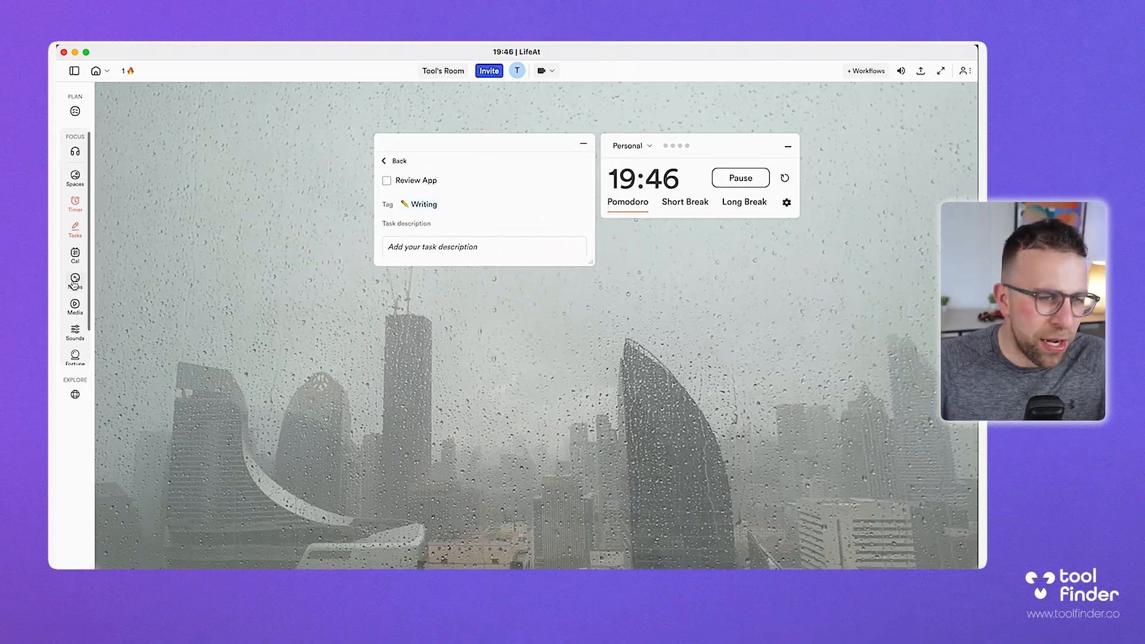
Create a 'Reviewing App' note reading 'This app is good', then open the room invite link
left_click(75, 283)
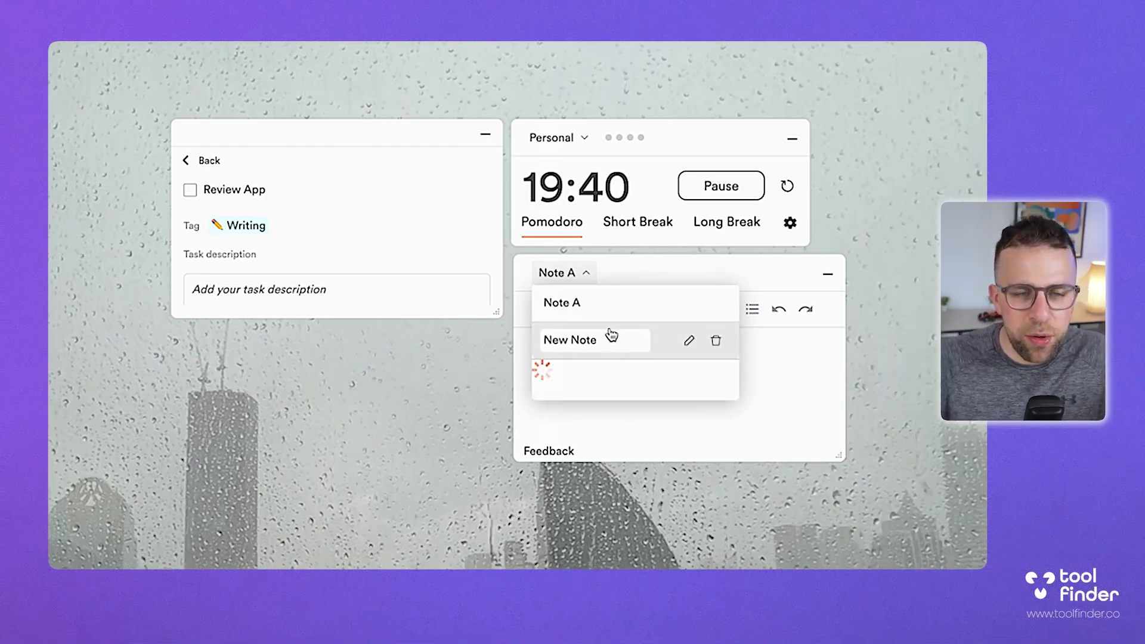
left_click(569, 339)
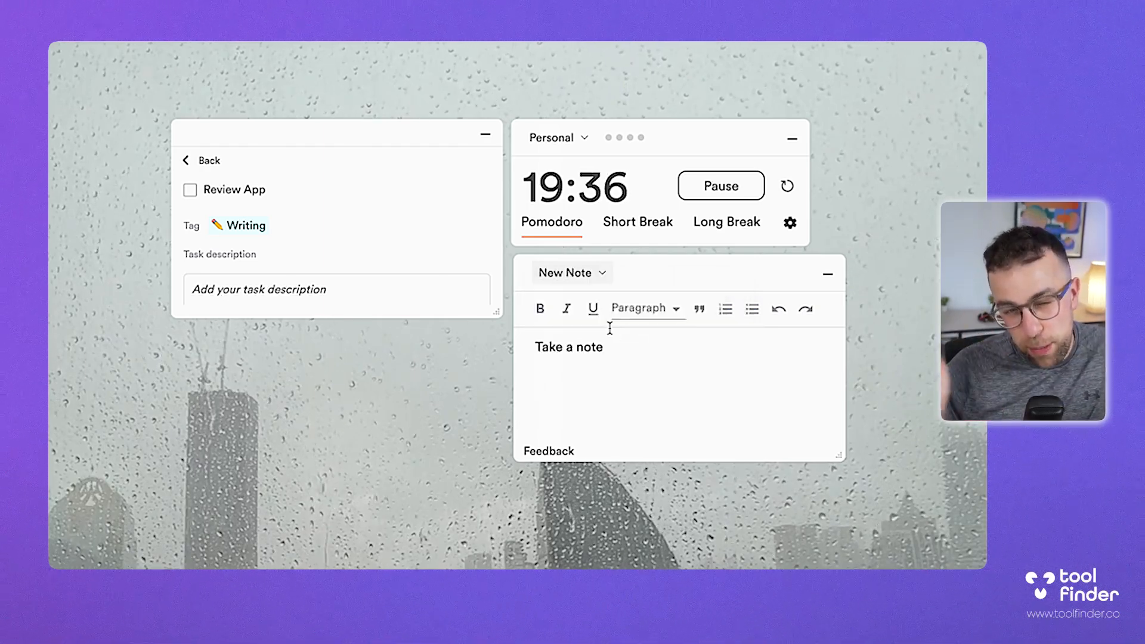
left_click(572, 273)
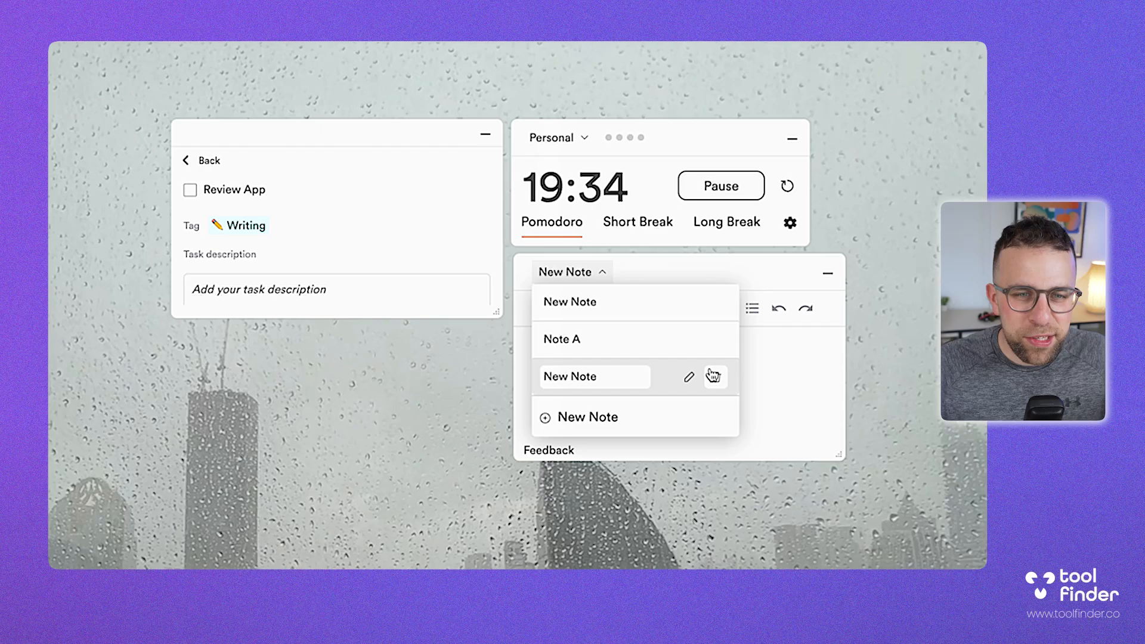
type("Reviewibng")
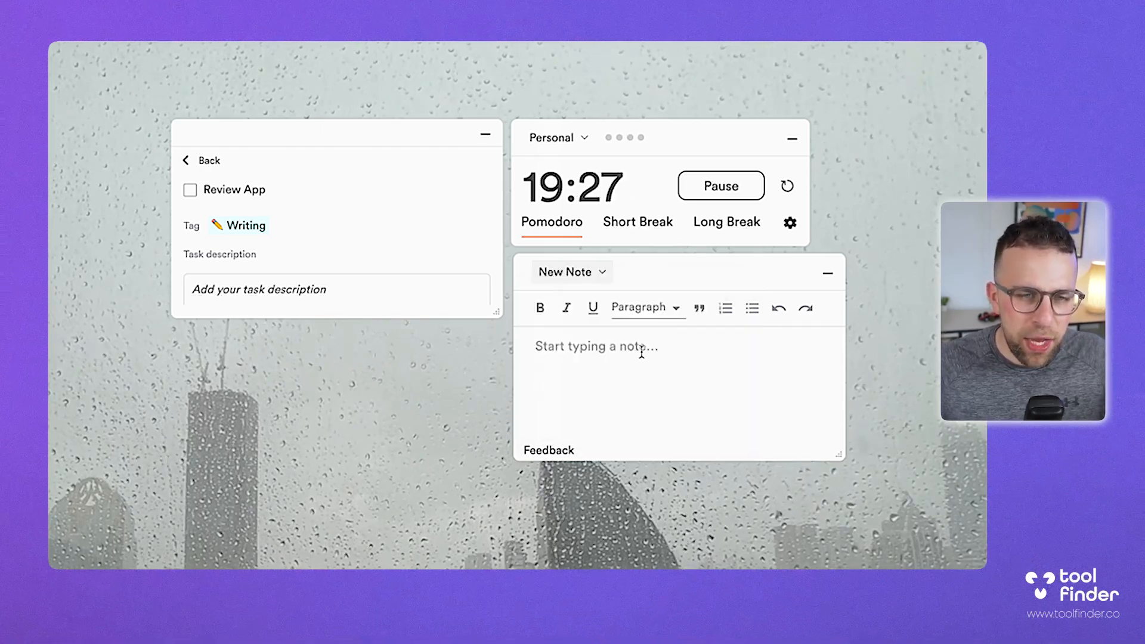
left_click(571, 272)
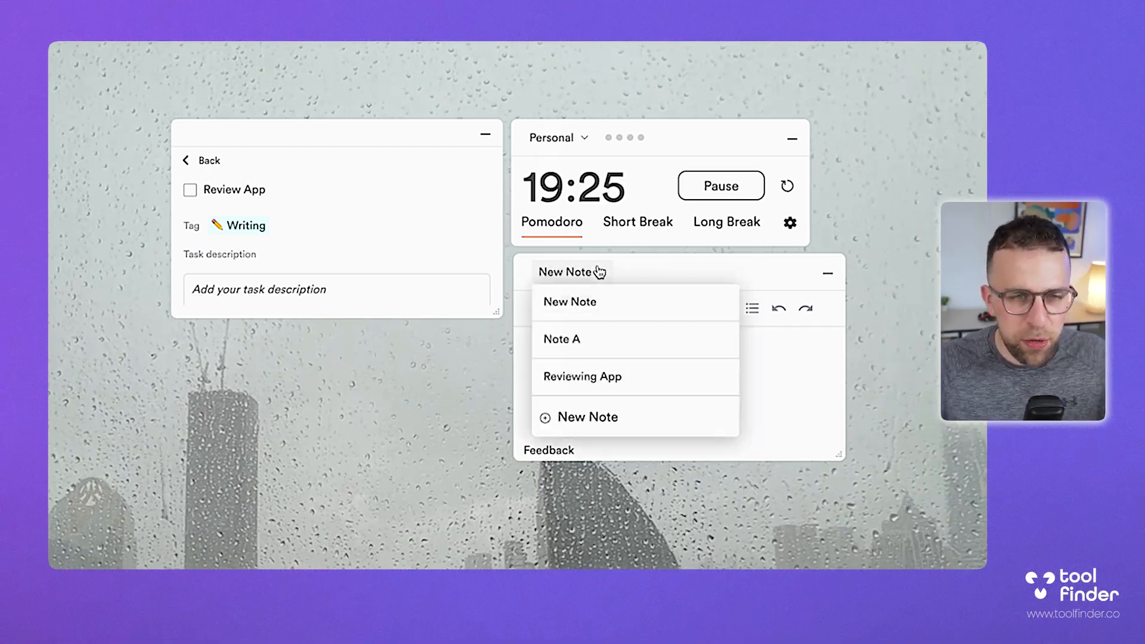
left_click(582, 376)
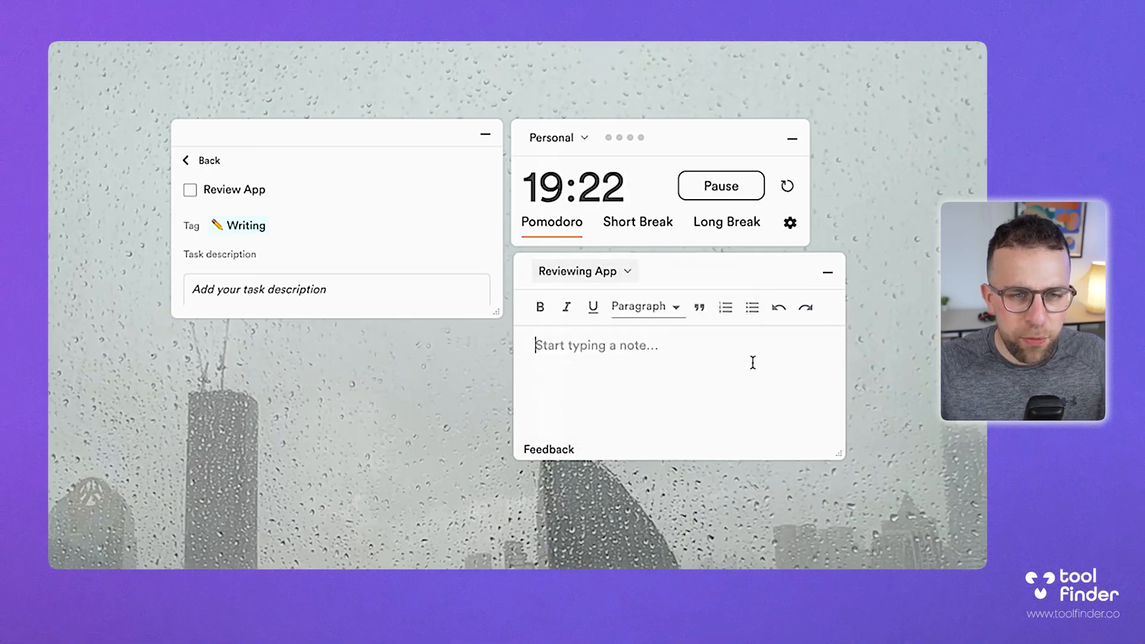
type("- This ap")
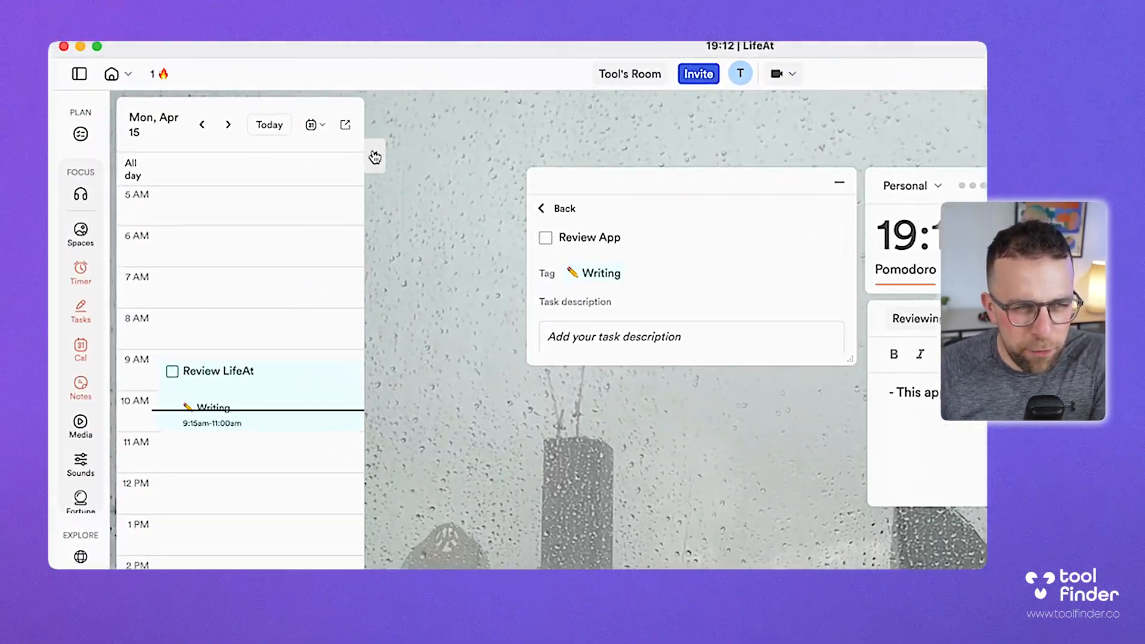
left_click(80, 349)
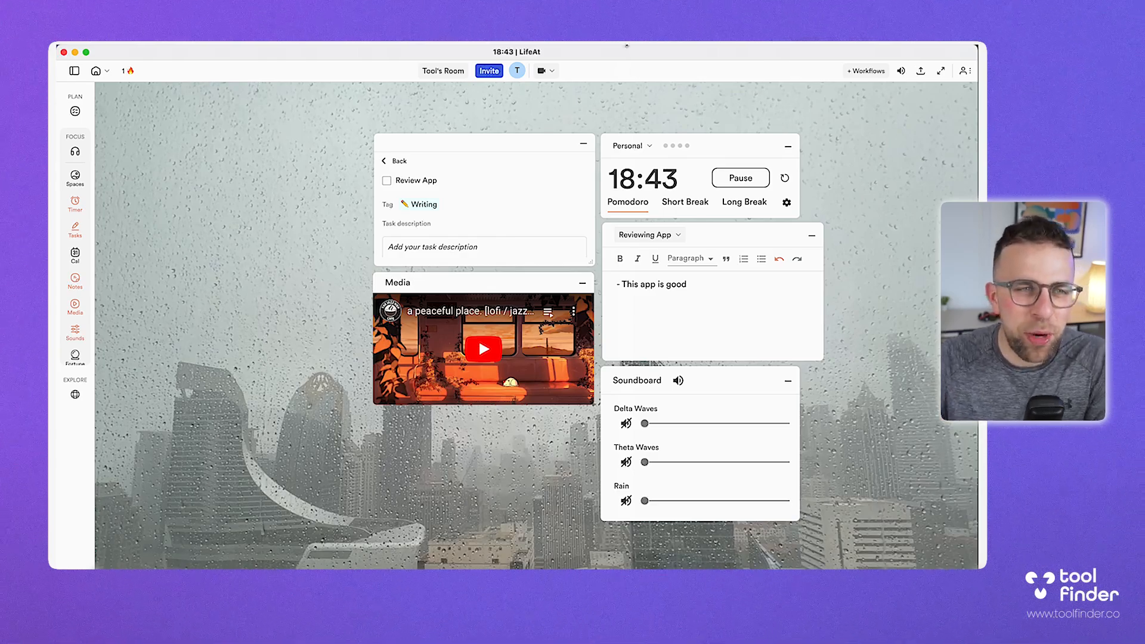
left_click(488, 70)
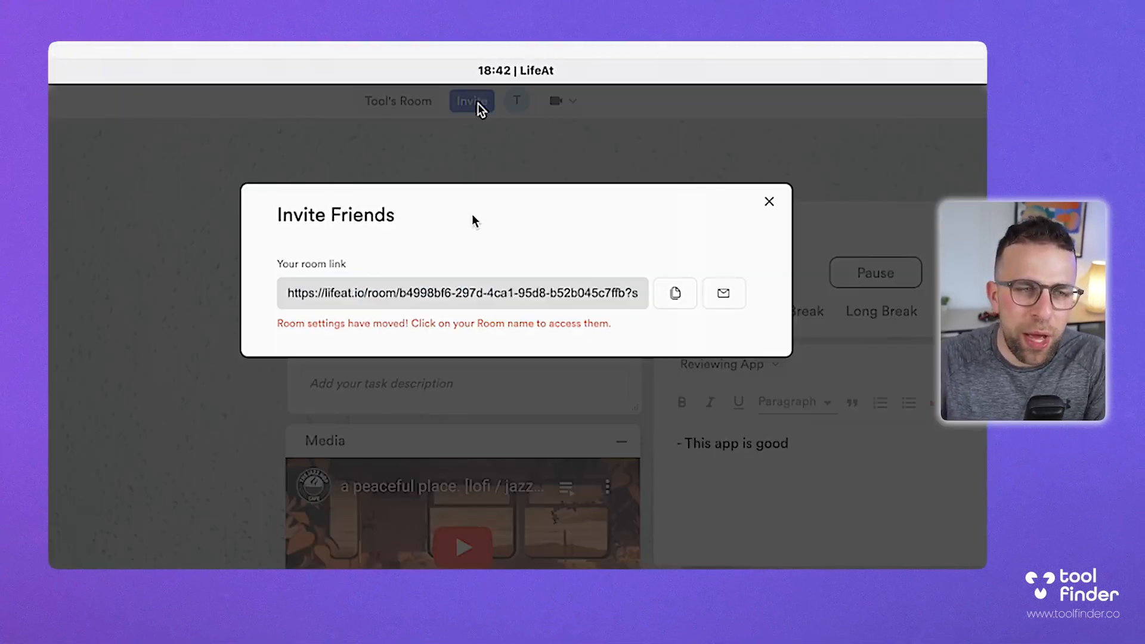
Dismiss the invite link, check group video-call options, and open the Communities page
left_click(768, 201)
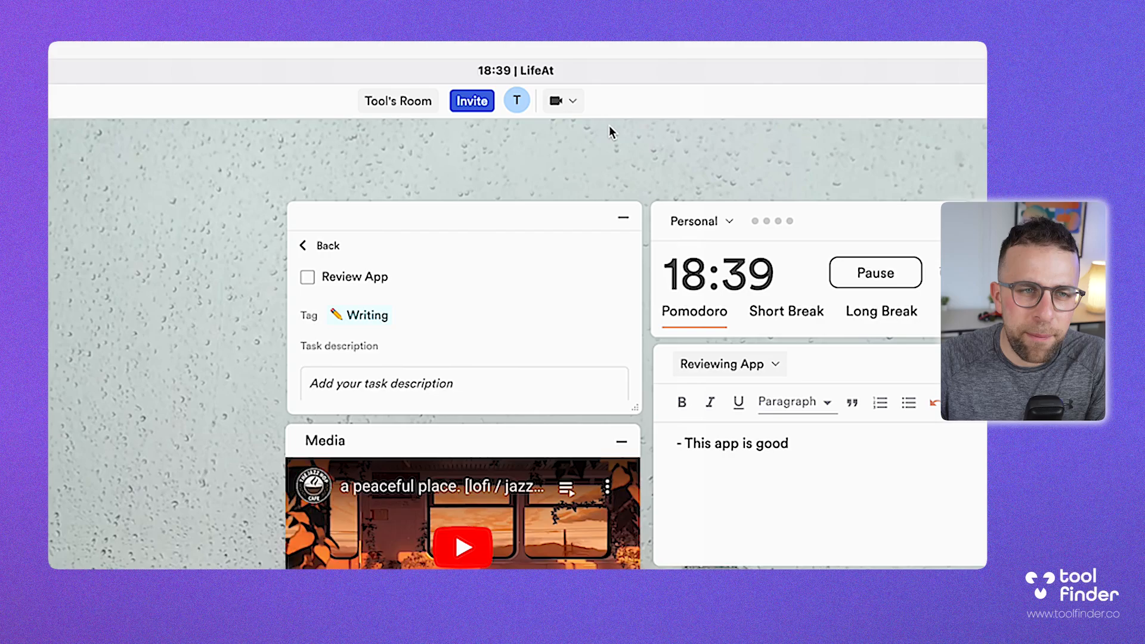
left_click(578, 101)
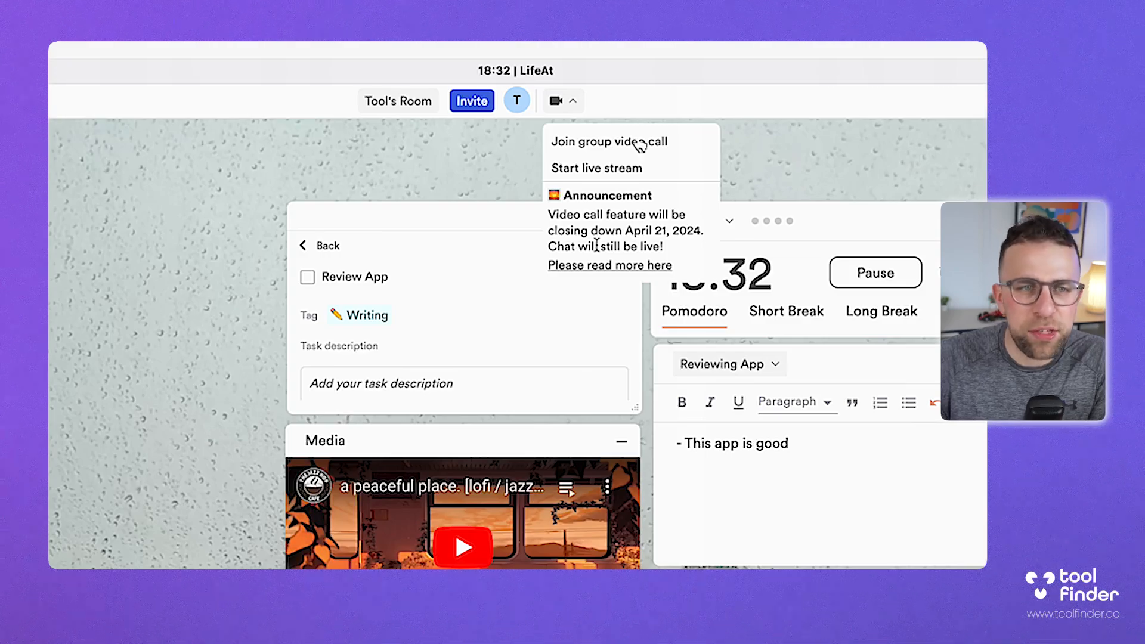
mouse_move(516, 101)
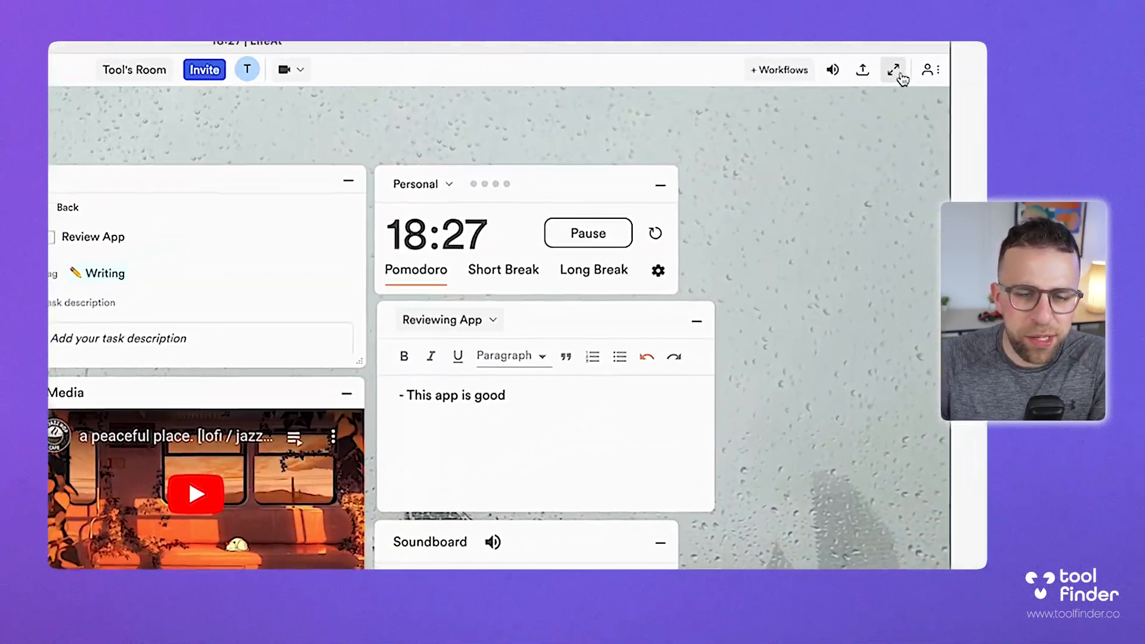
left_click(893, 69)
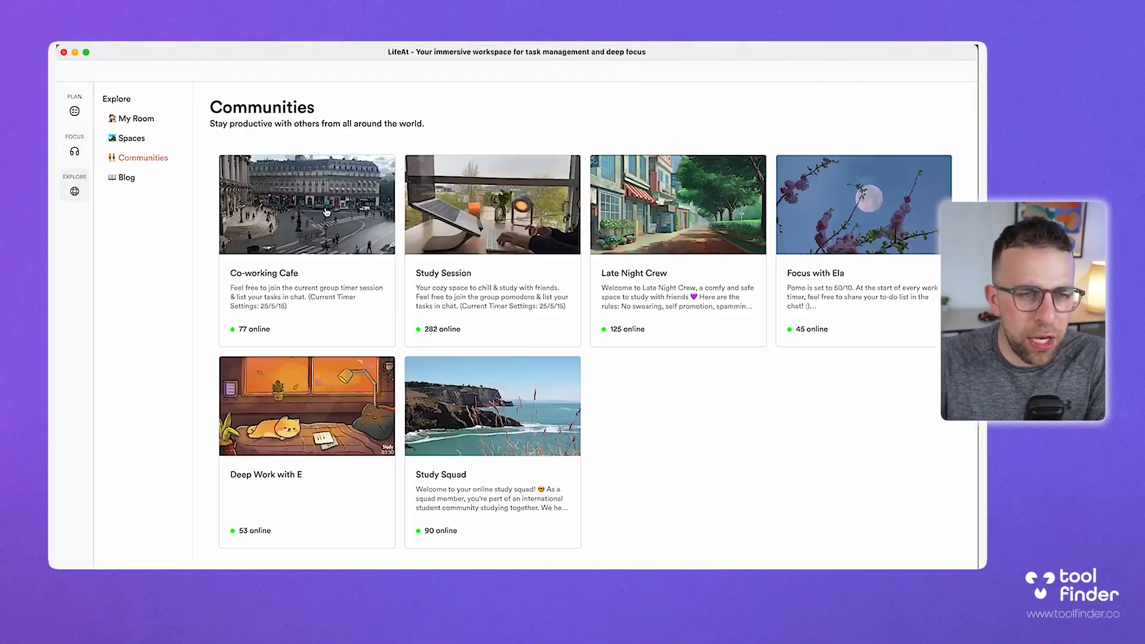
Join the Co-working Cafe room and scroll through its member list
left_click(306, 205)
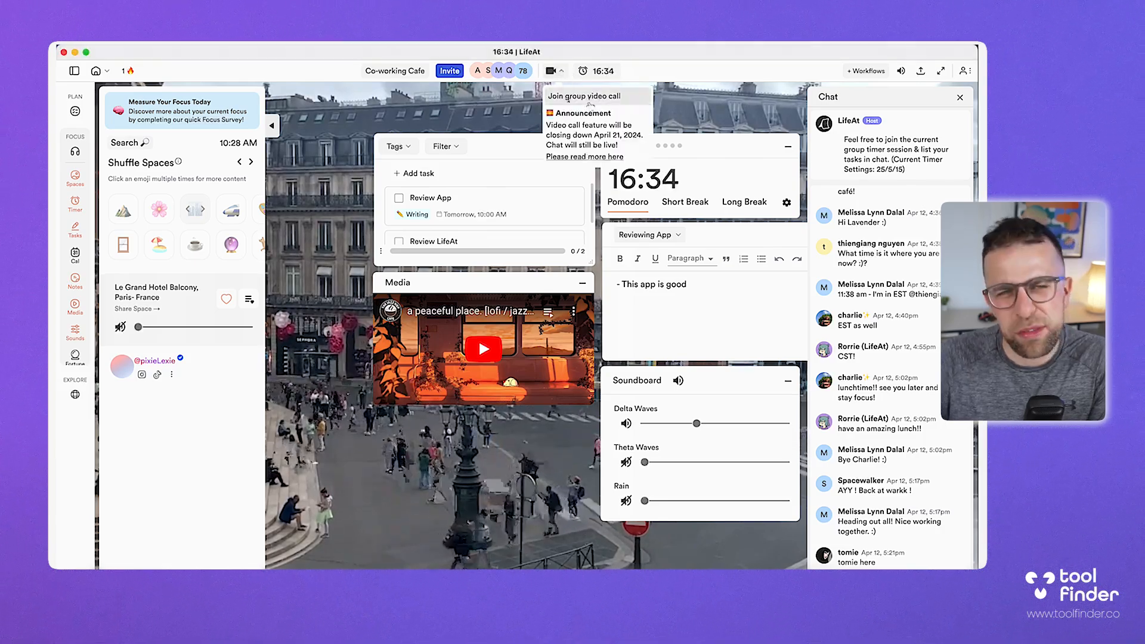
left_click(523, 71)
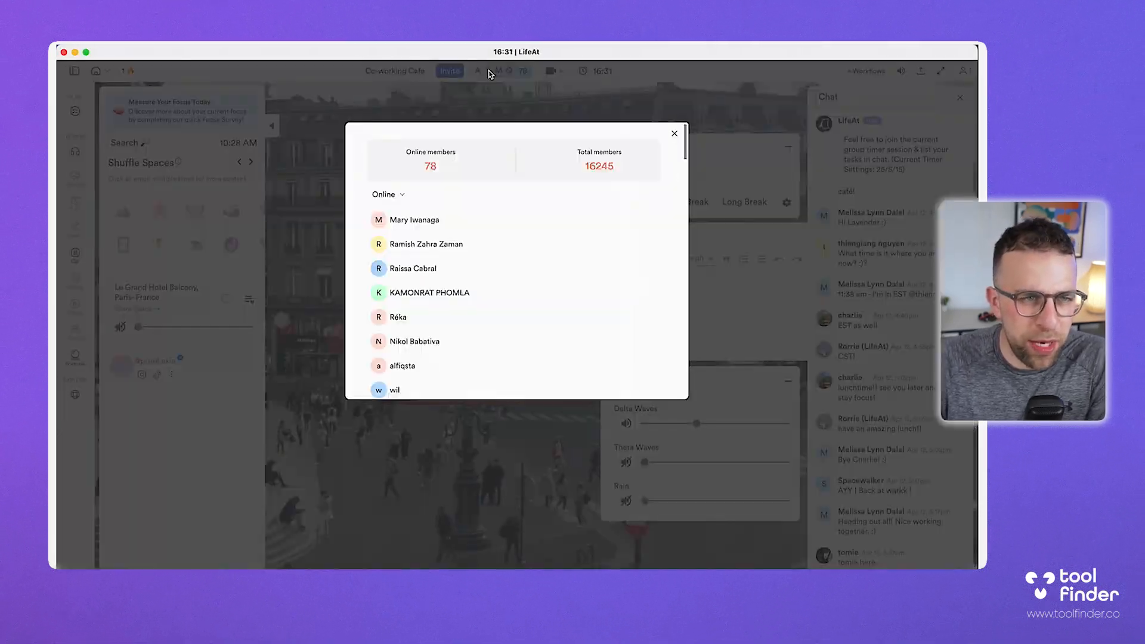
scroll("down", 3)
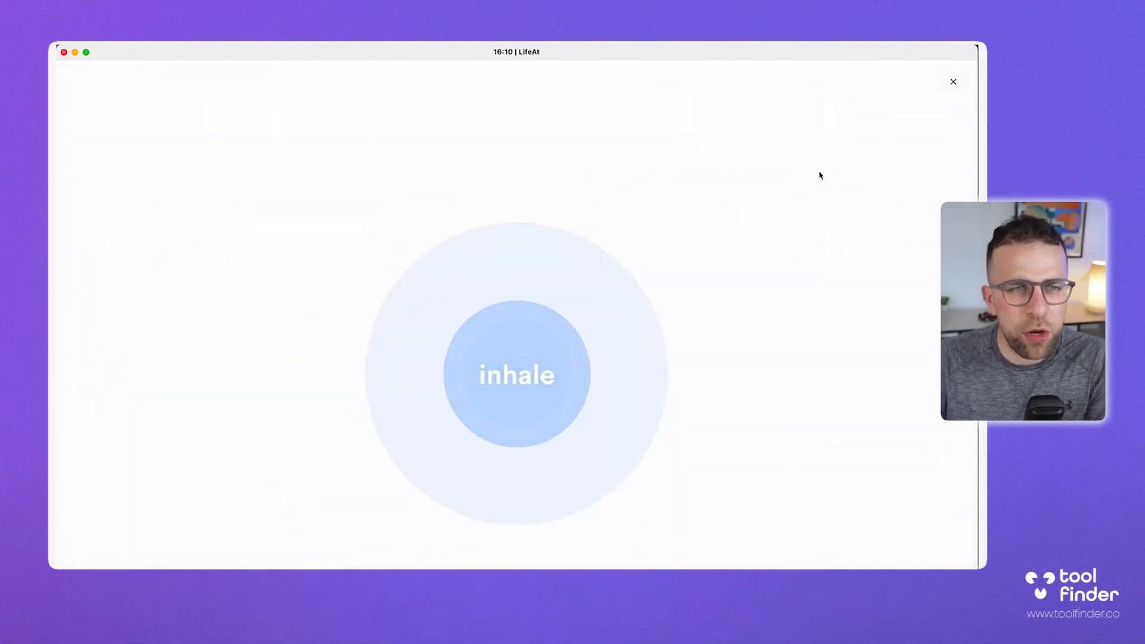
Close the Breathe overlay and return to Tool's Room with a fresh 20:00 pomodoro
left_click(952, 81)
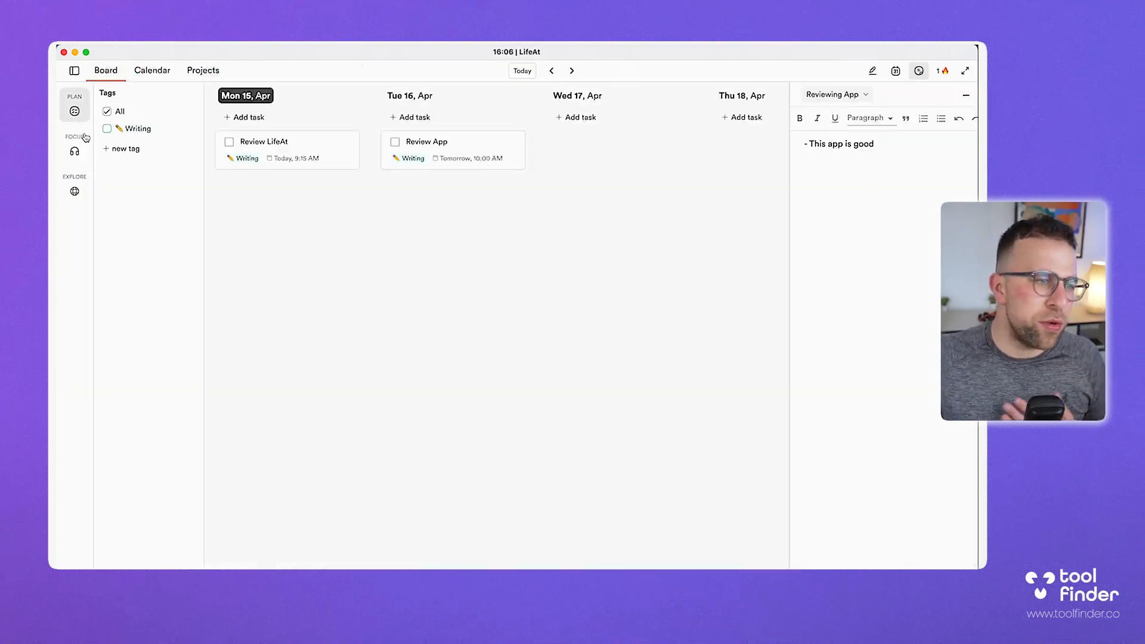
left_click(74, 71)
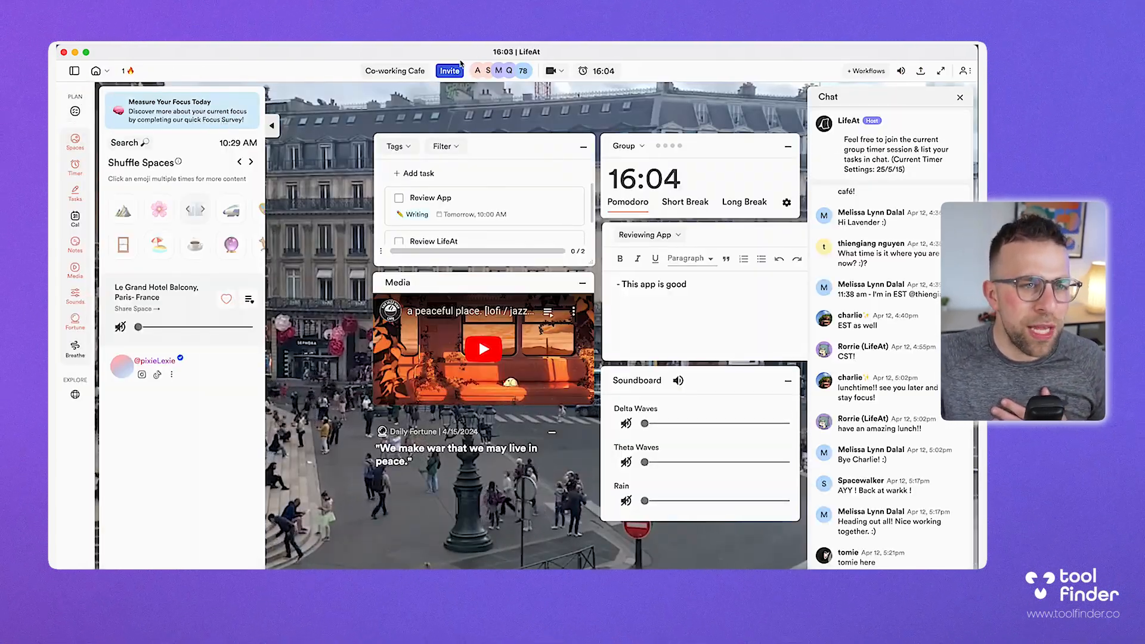
left_click(966, 71)
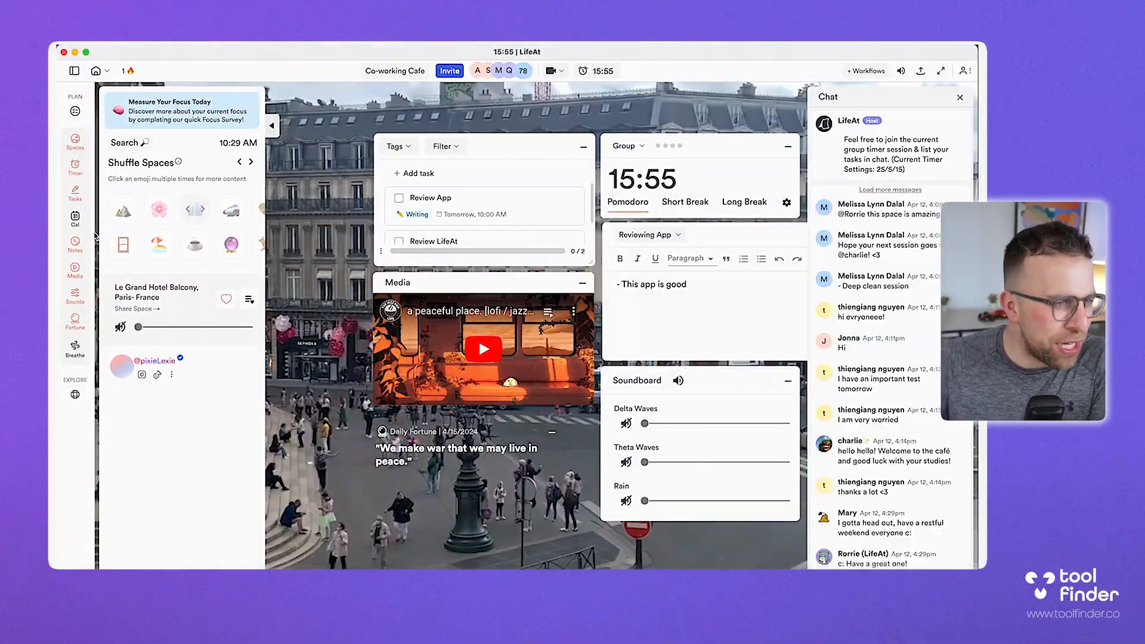
left_click(95, 71)
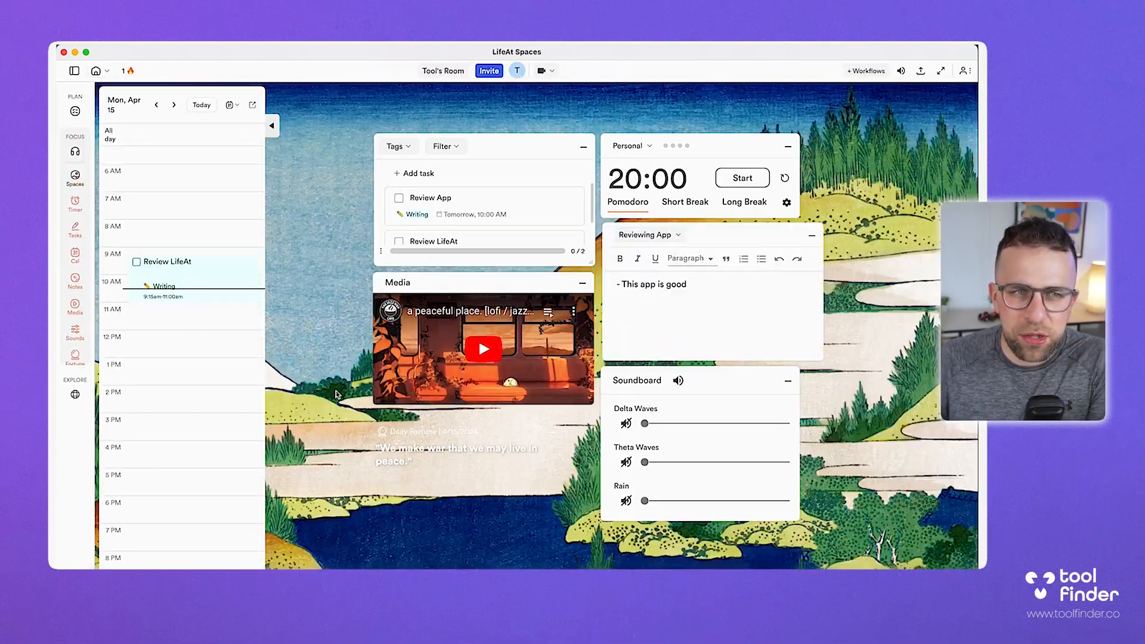
Check usage stats, then view account Subscription settings showing Pro at $8/month billed yearly
left_click(74, 176)
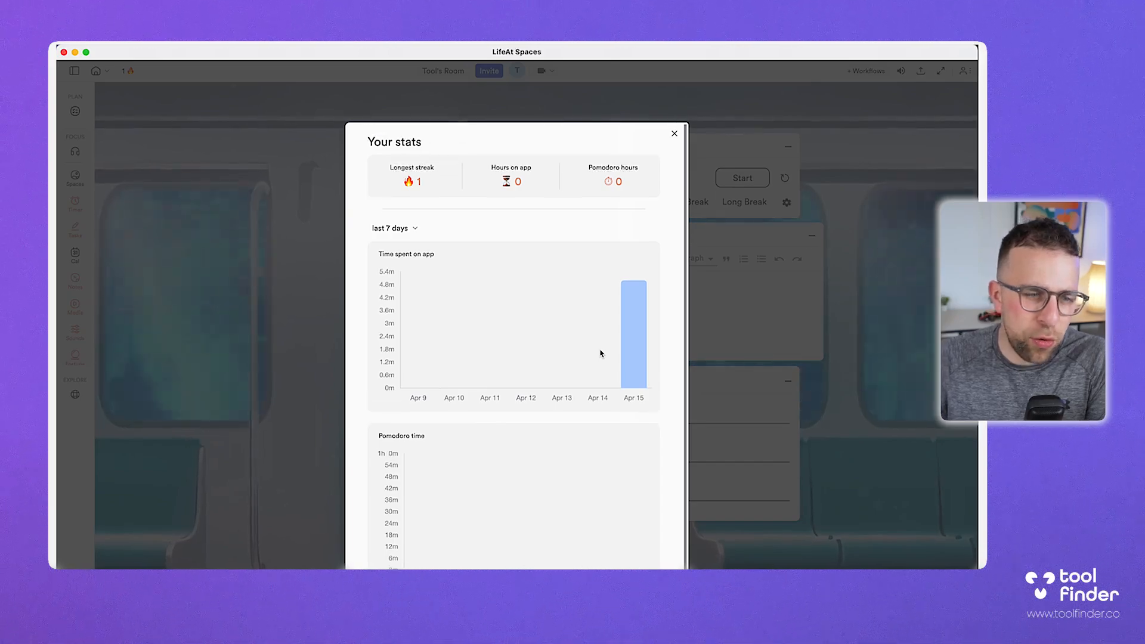
left_click(674, 134)
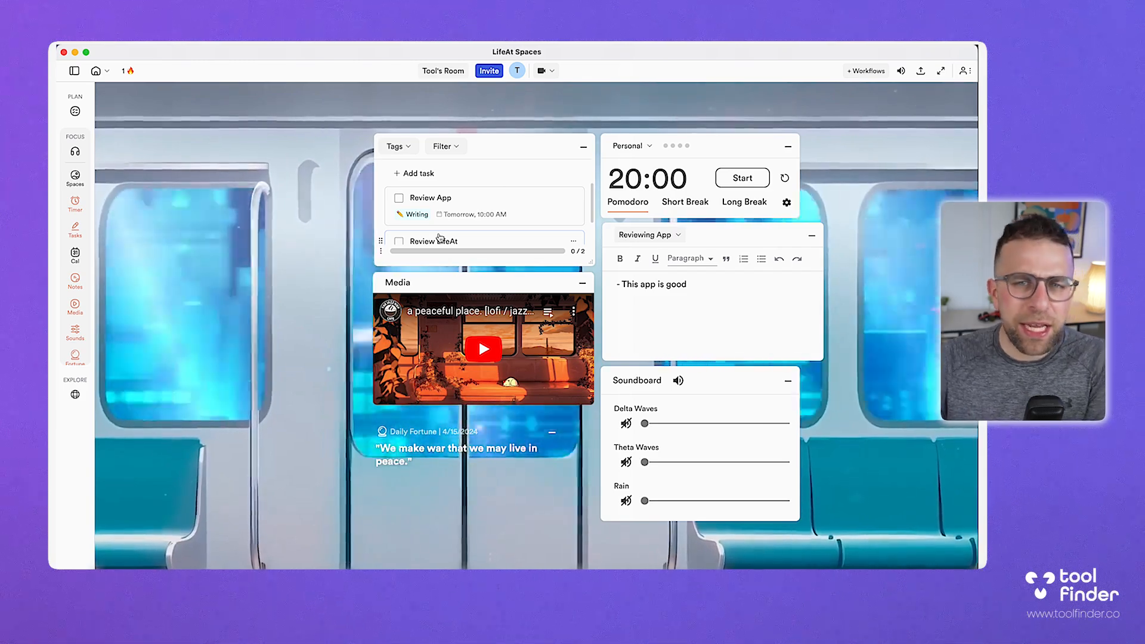
left_click(965, 70)
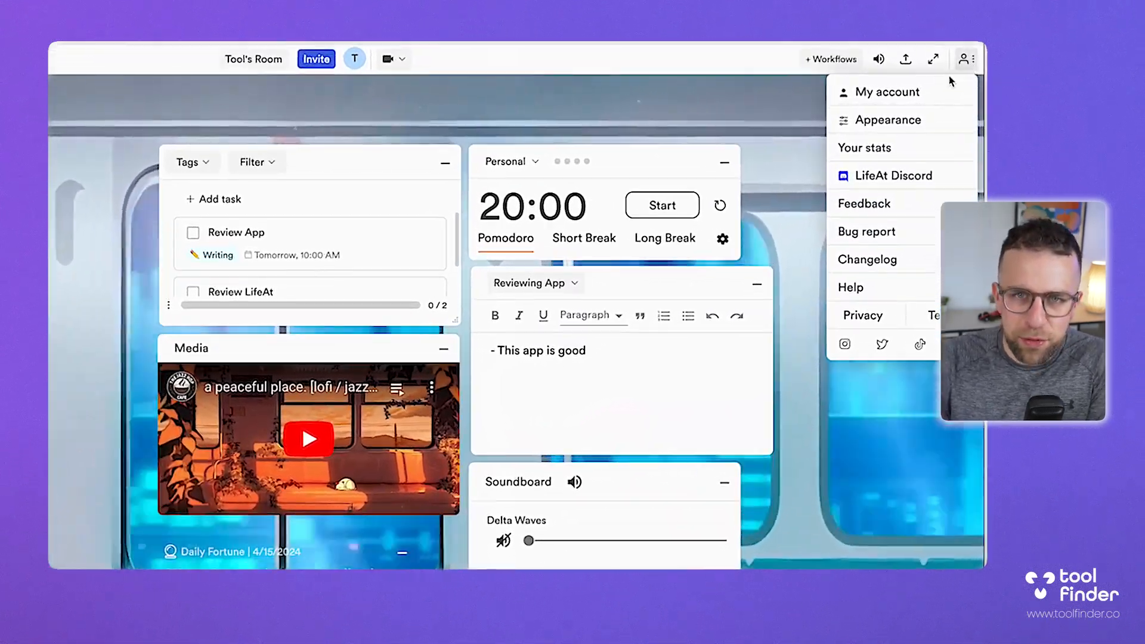
left_click(888, 91)
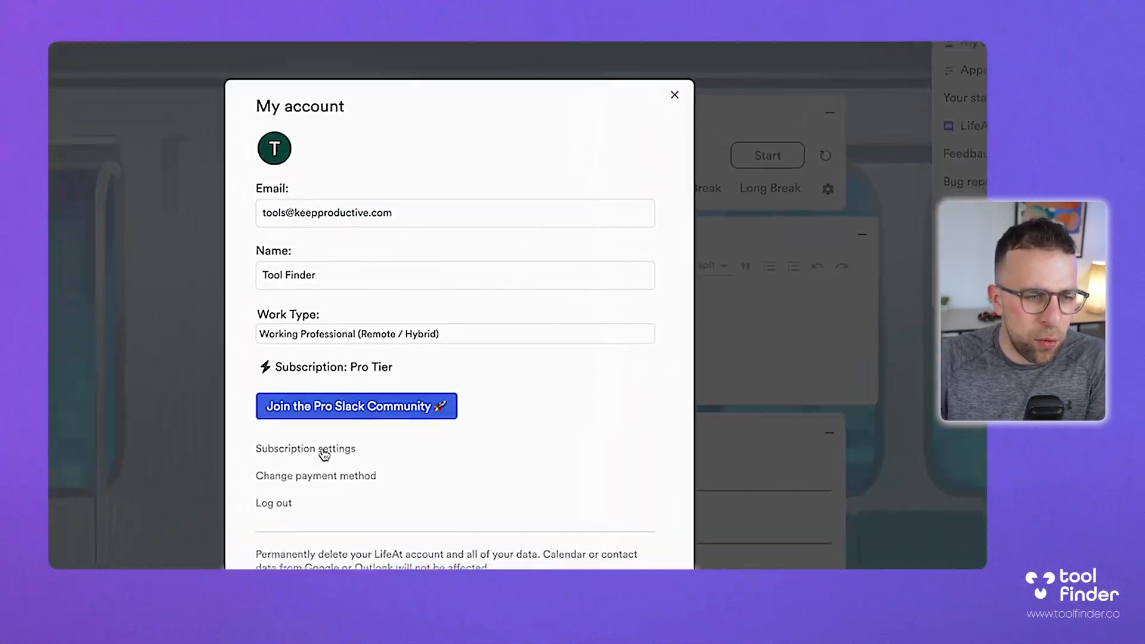
left_click(305, 448)
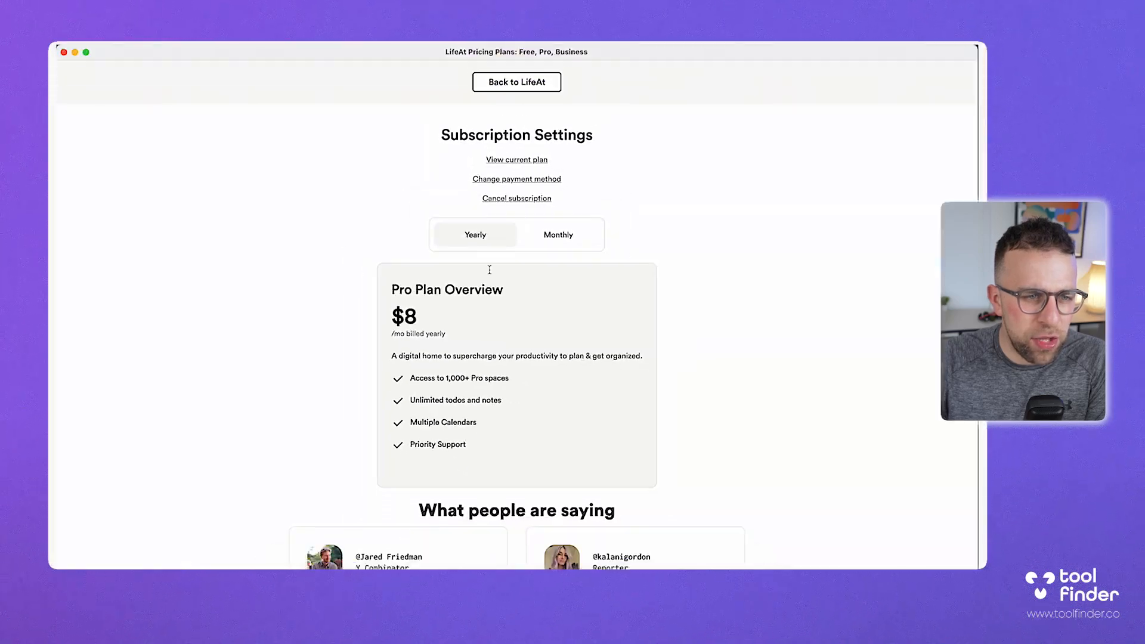
Compare yearly and monthly Pro pricing, ending on the $12 monthly price
left_click(558, 234)
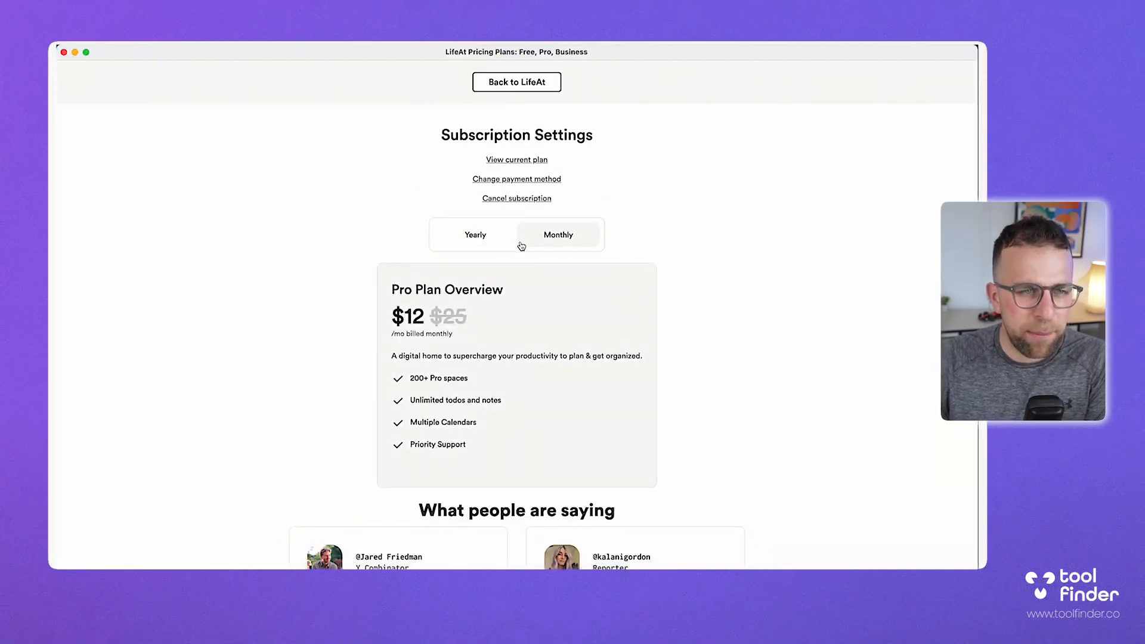
double_click(408, 316)
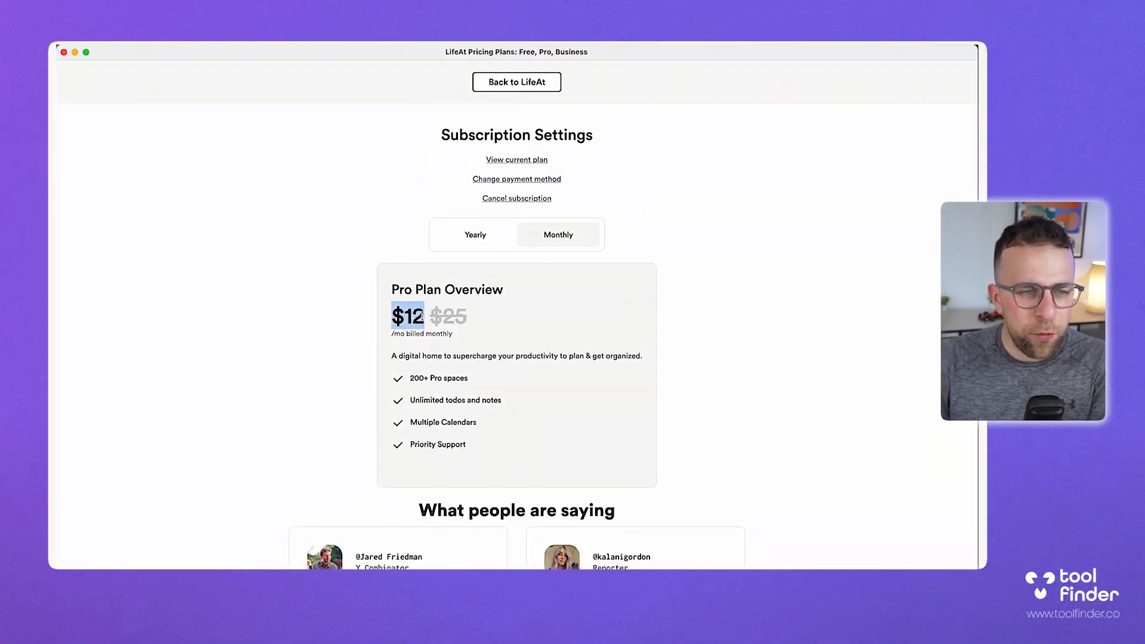
scroll("down", 3)
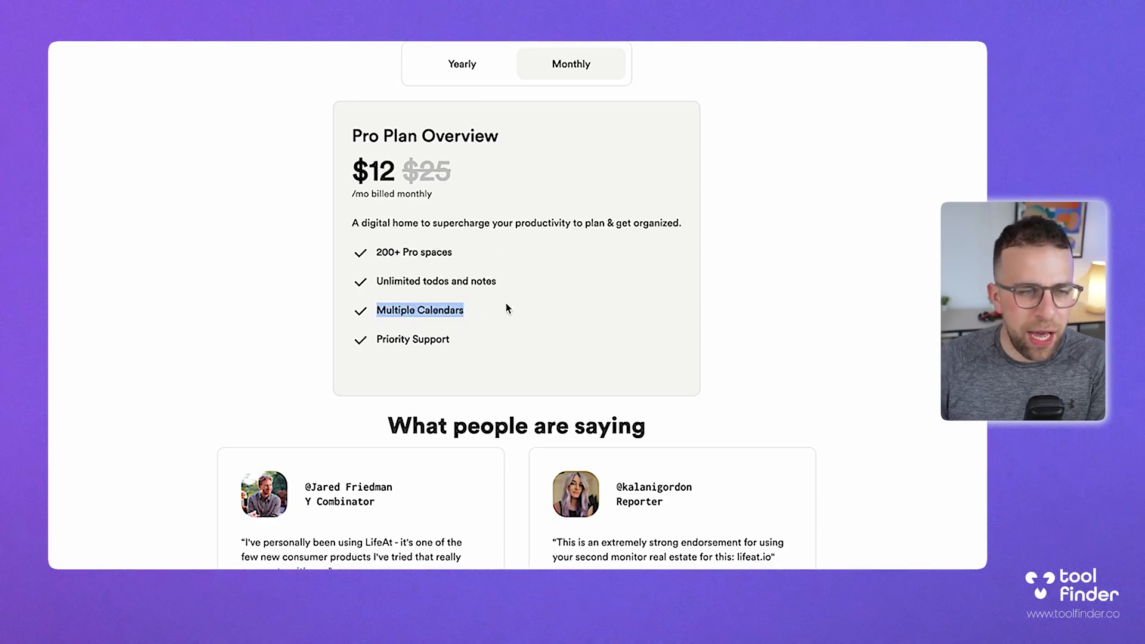
left_click(462, 63)
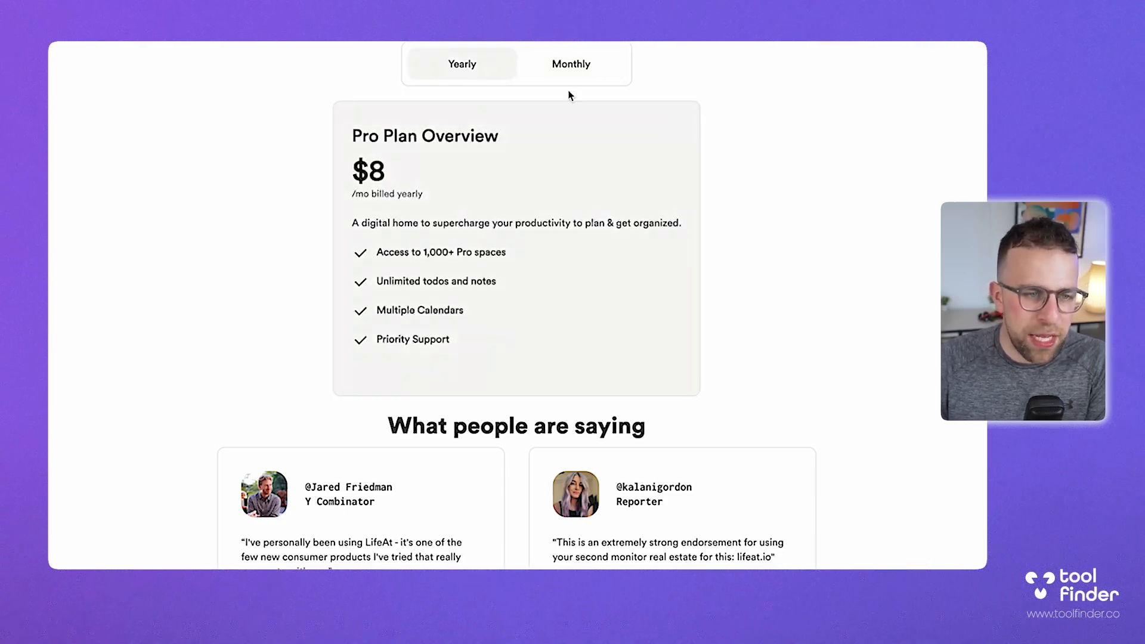
double_click(439, 252)
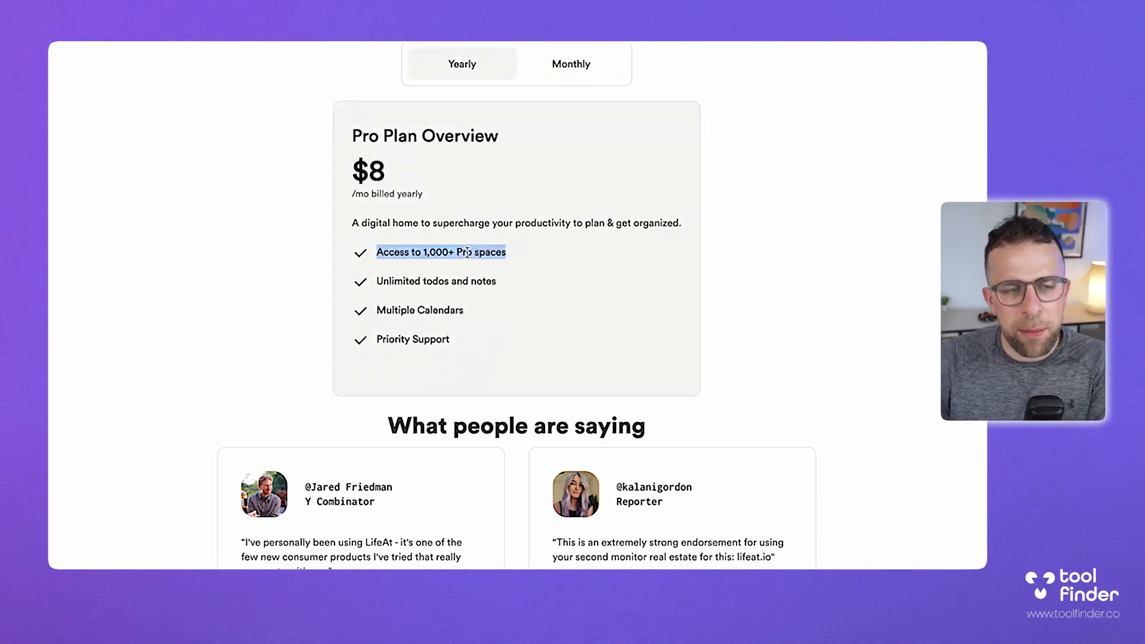
left_click(571, 64)
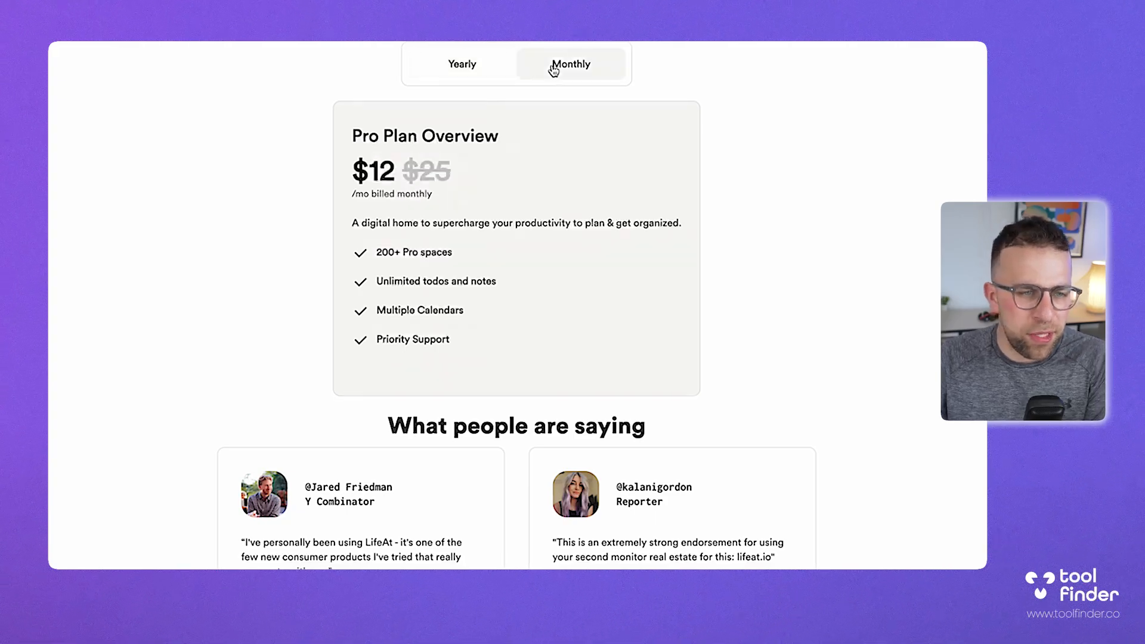
scroll("down", 3)
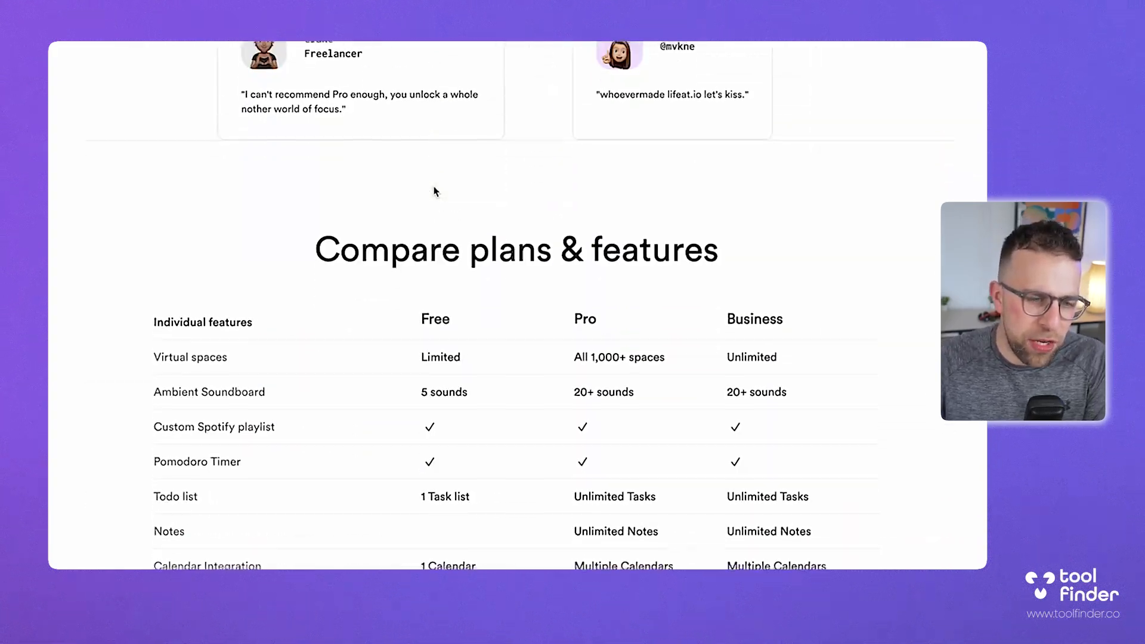
Scroll through the Free, Pro and Business comparison table, then go Back to LifeAt
scroll("down", 3)
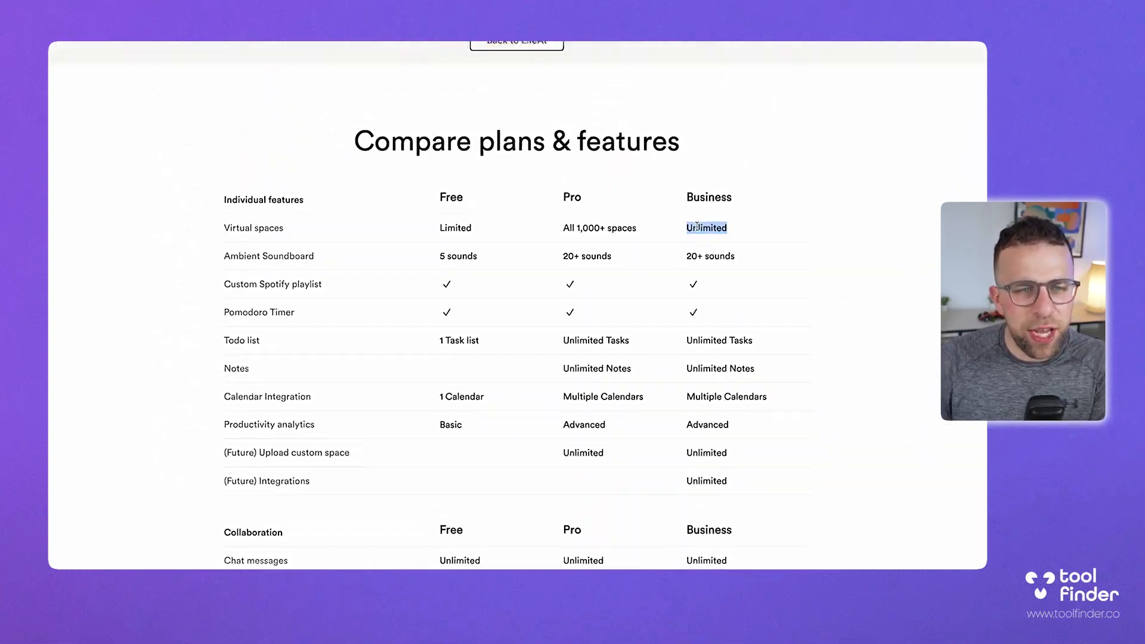
scroll("down", 3)
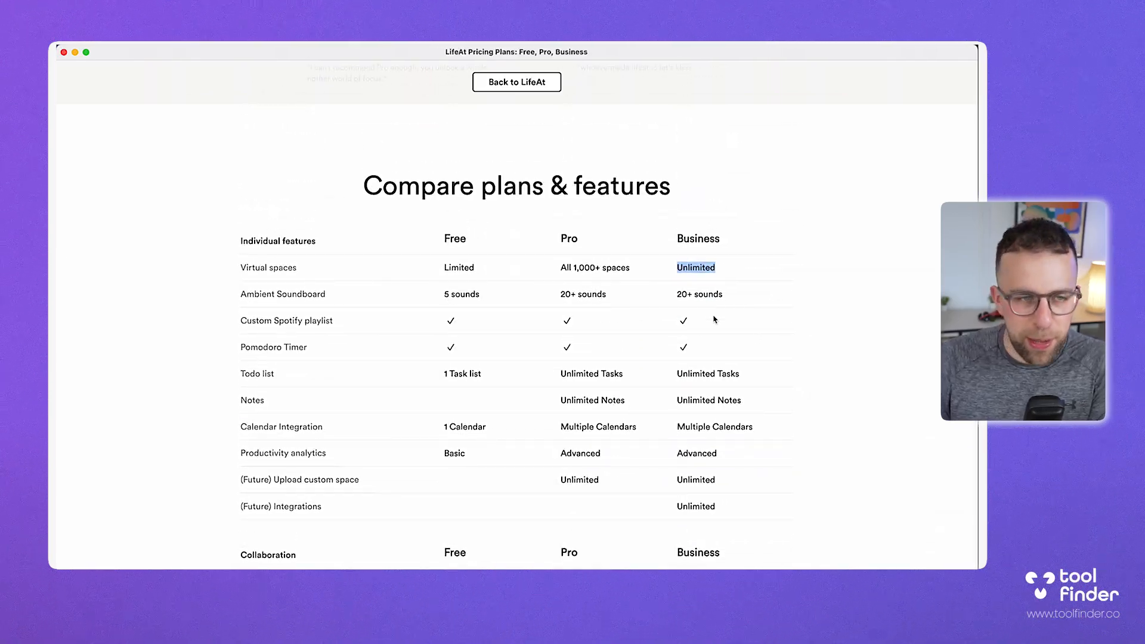
scroll("down", 3)
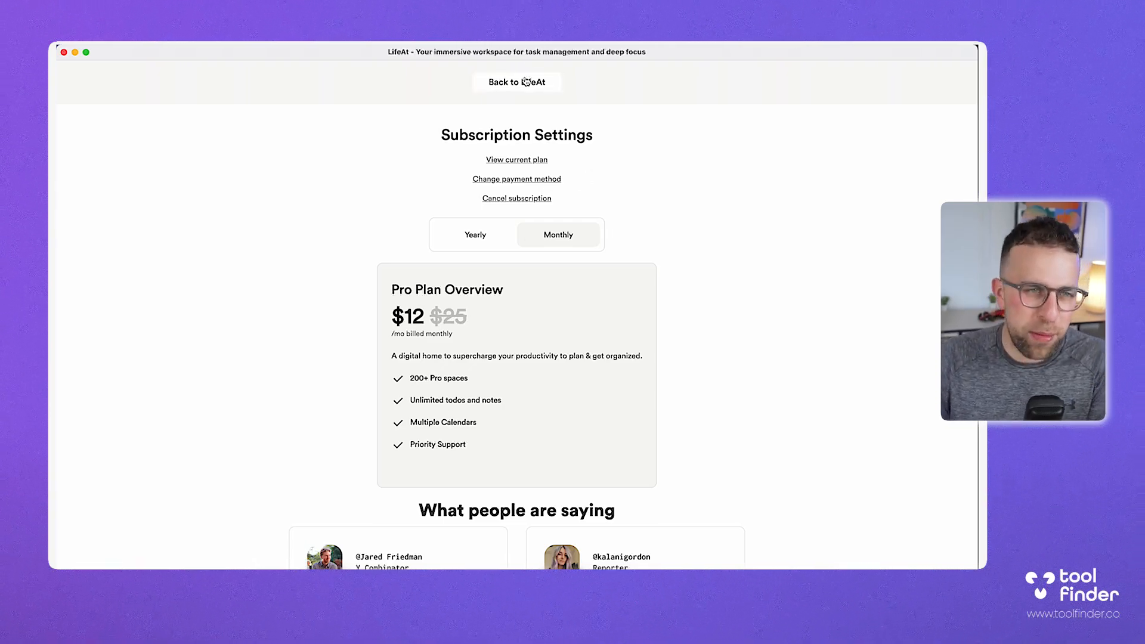
left_click(516, 82)
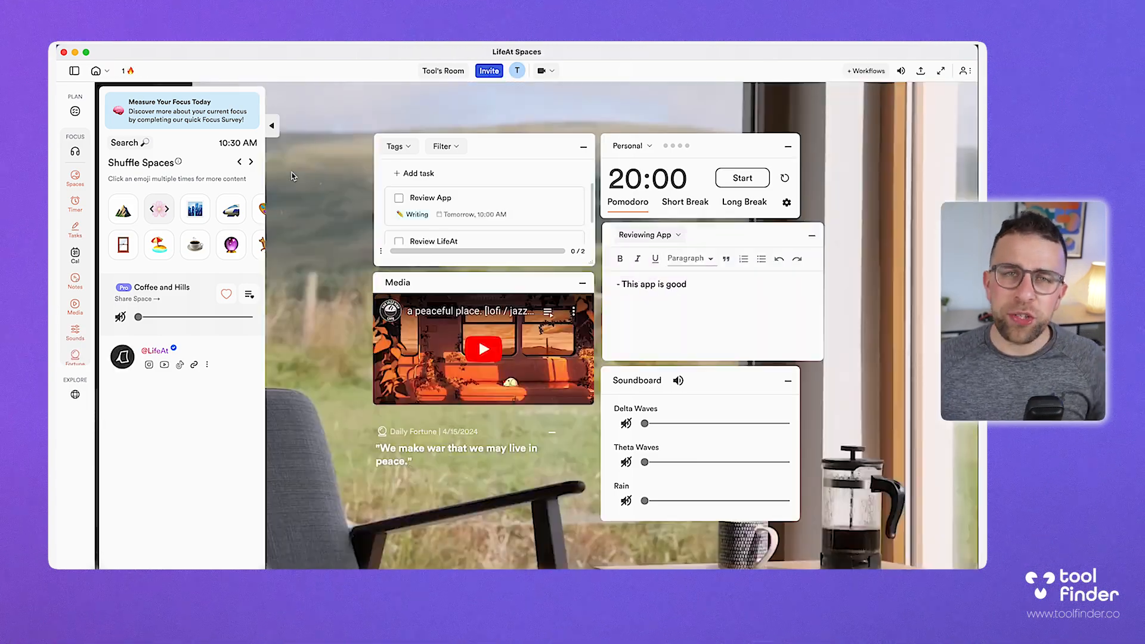